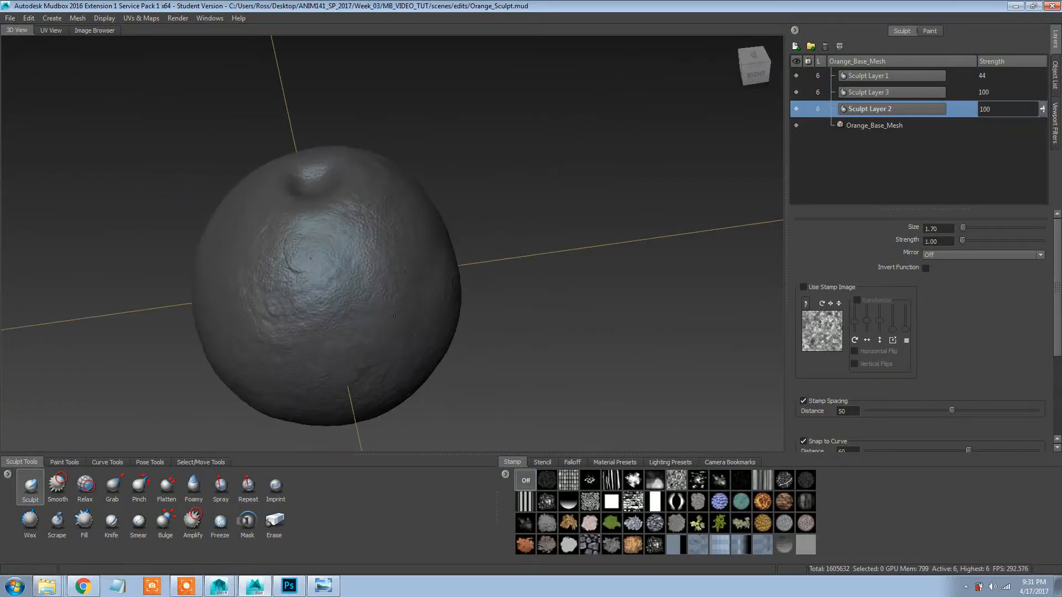
Zoom out to see the whole orange and set Sculpt Layer 1 strength to 25.
left_click(796, 76)
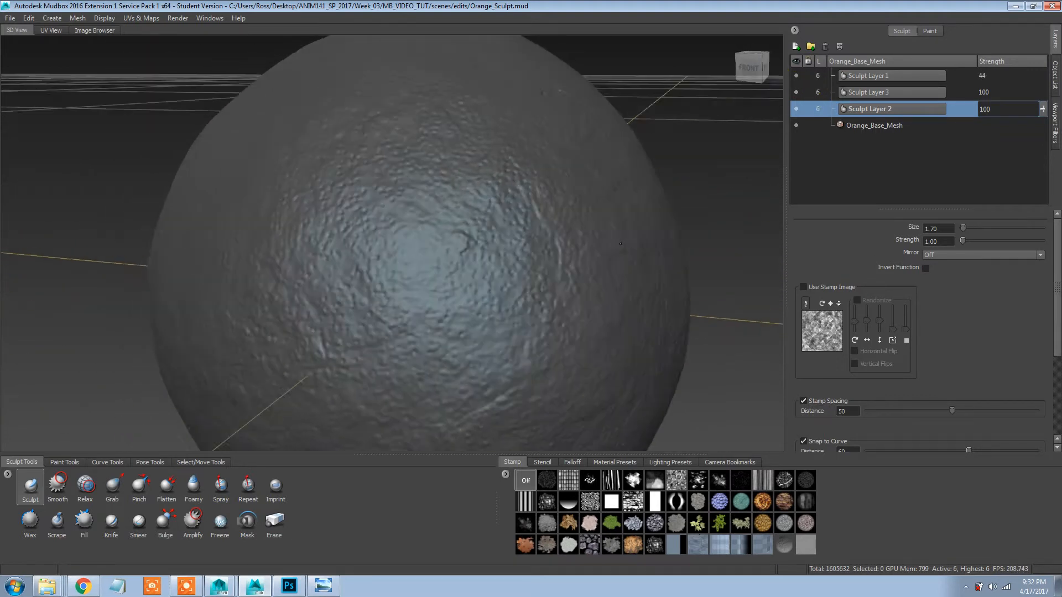
left_click_drag(407, 244, 386, 190)
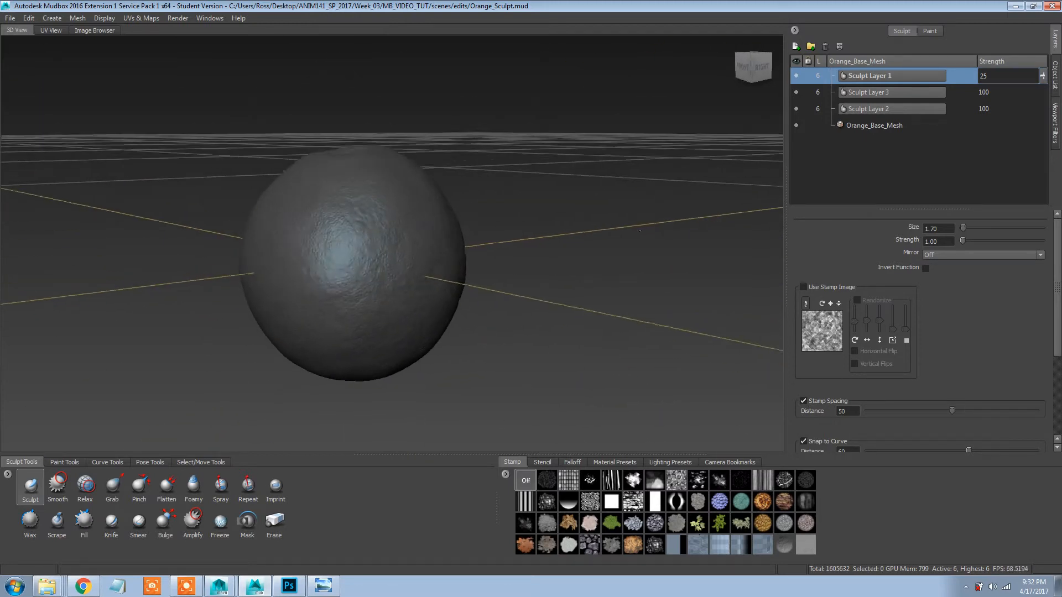
left_click(868, 92)
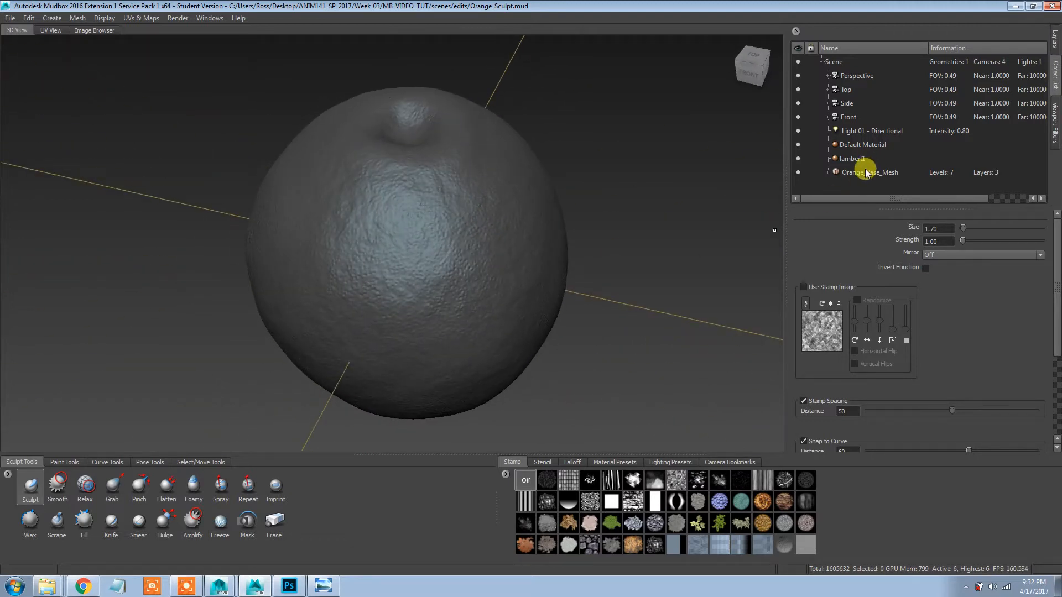
Select Orange_Base_Mesh in the Object List and open the UVs & Maps menu.
left_click(868, 172)
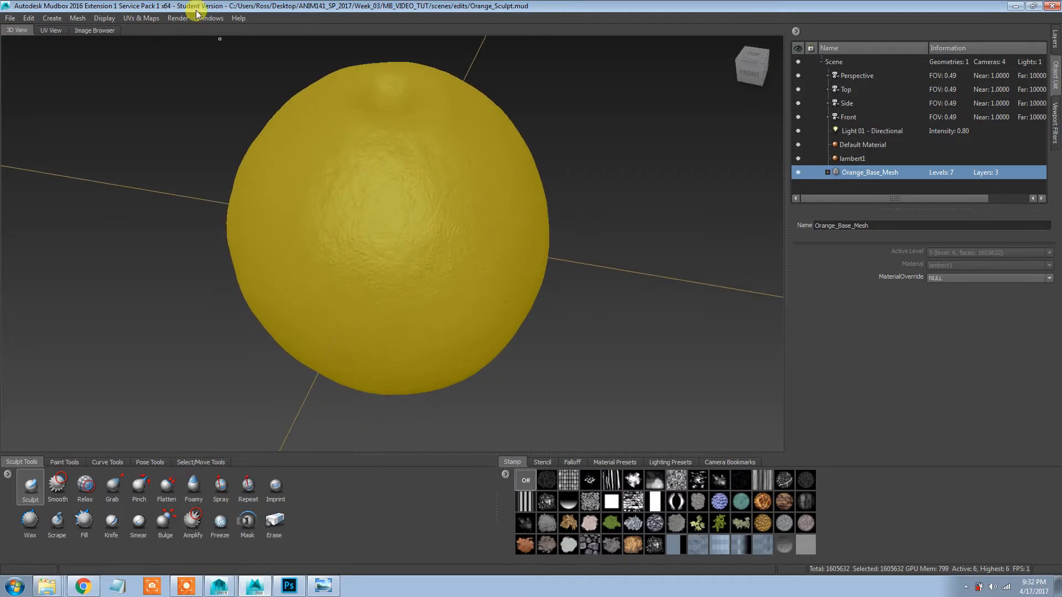
left_click(140, 17)
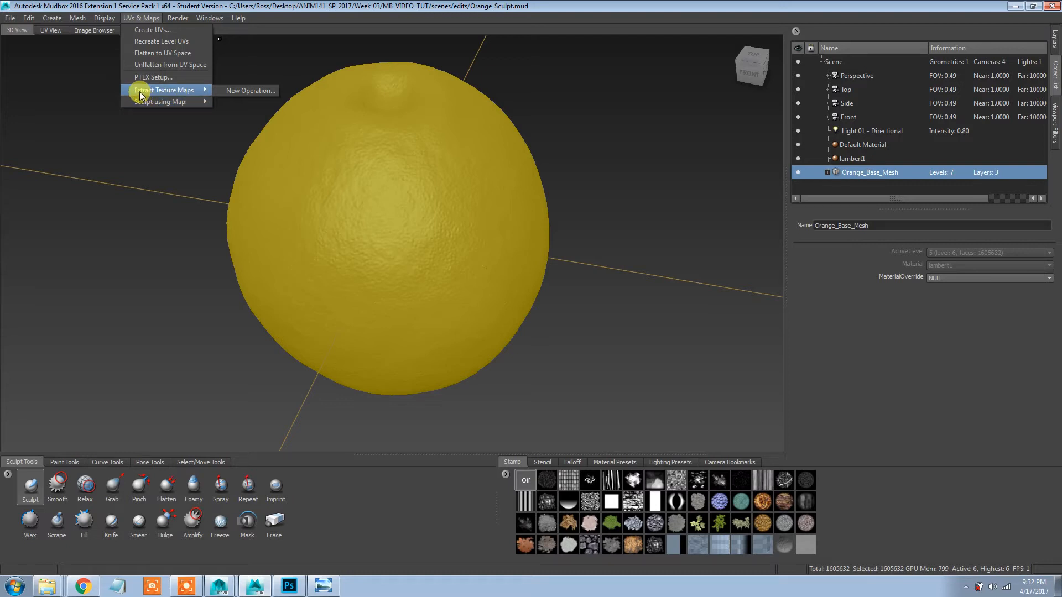
Start a new displacement map extraction at 4096x4096 with 2X antialiasing.
left_click(250, 90)
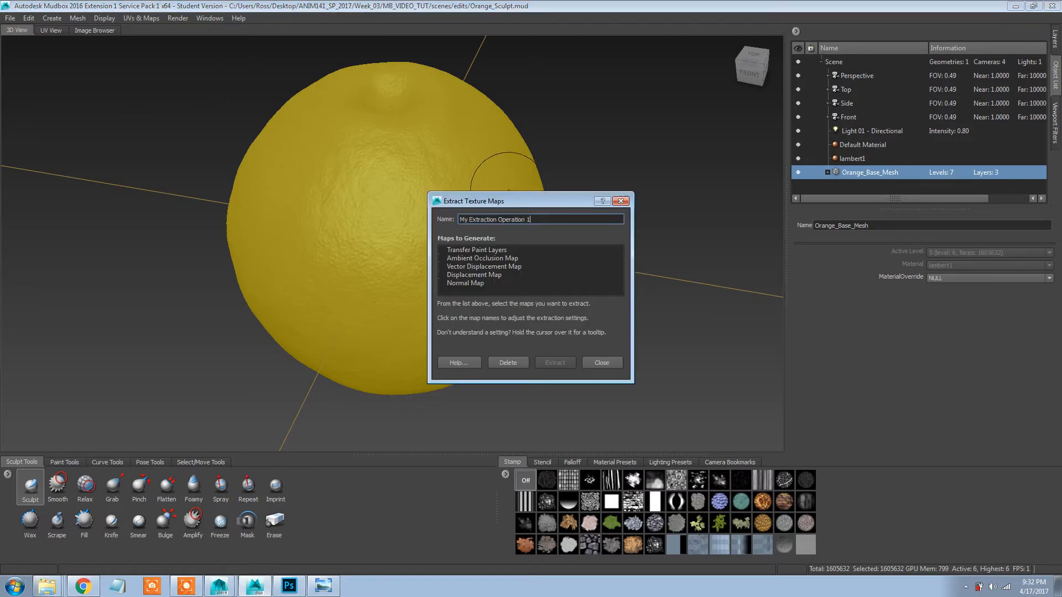
left_click_drag(528, 200, 395, 88)
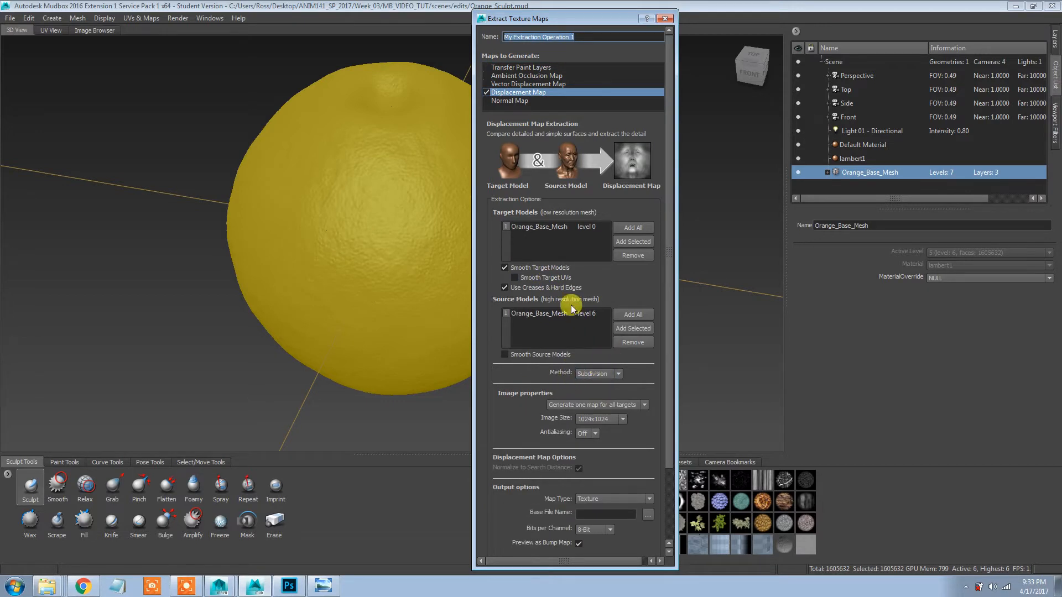
left_click(621, 418)
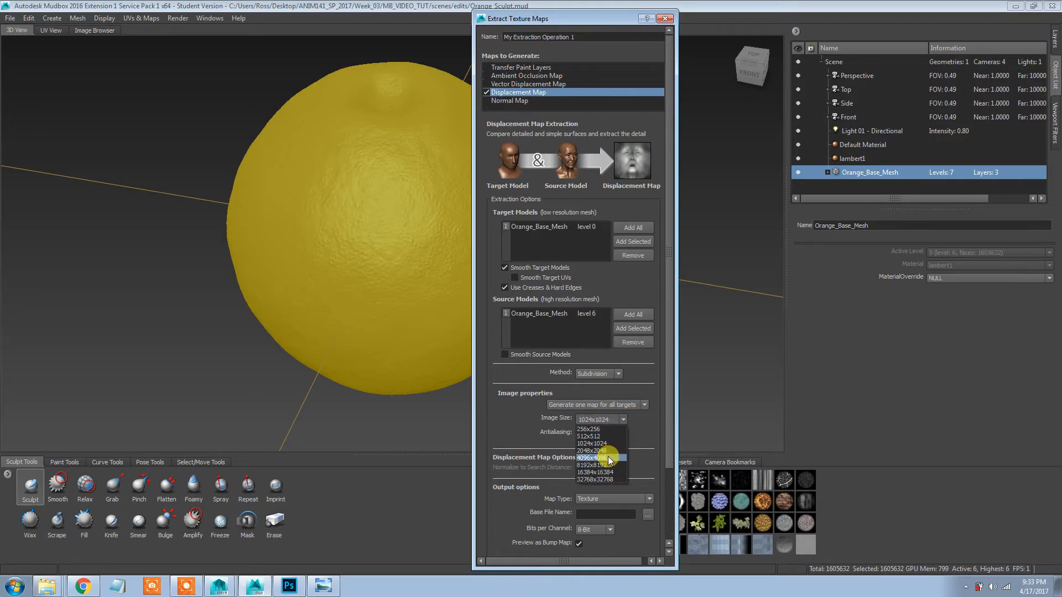
left_click(595, 458)
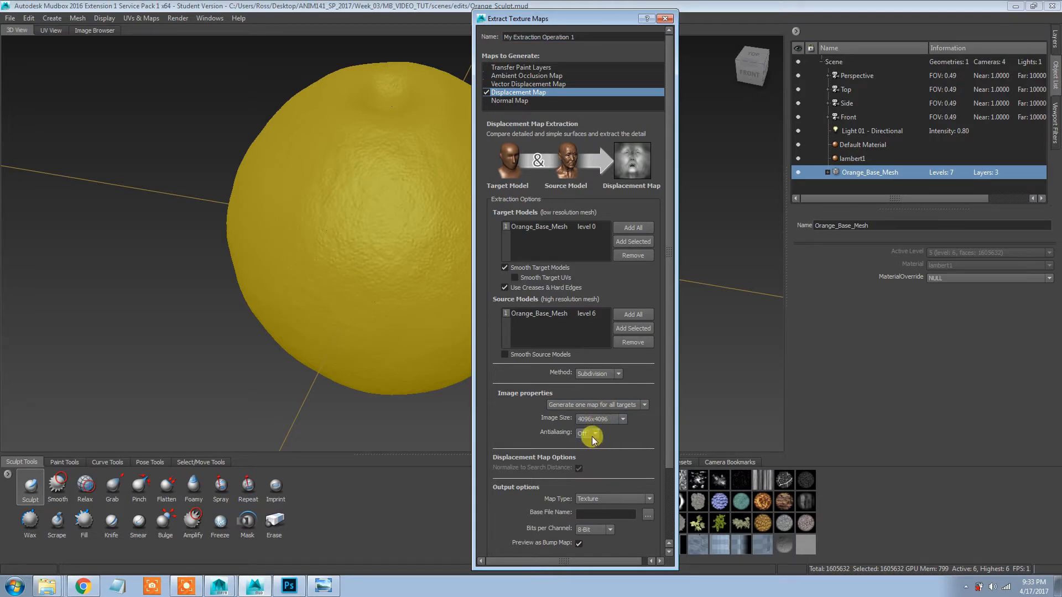
left_click(594, 432)
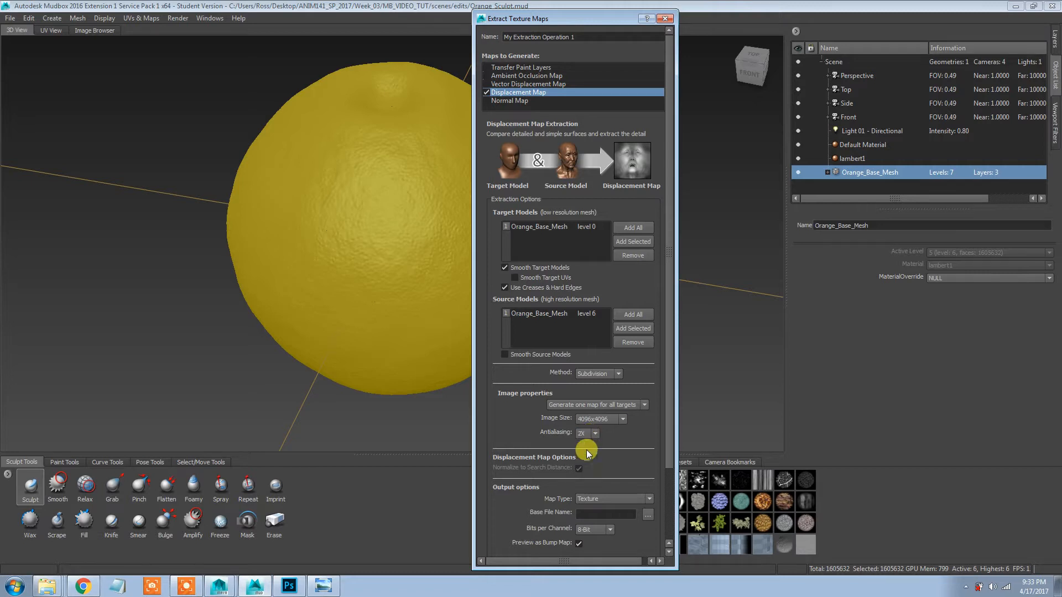
Browse for the displacement map's base file name location.
scroll("down", 3)
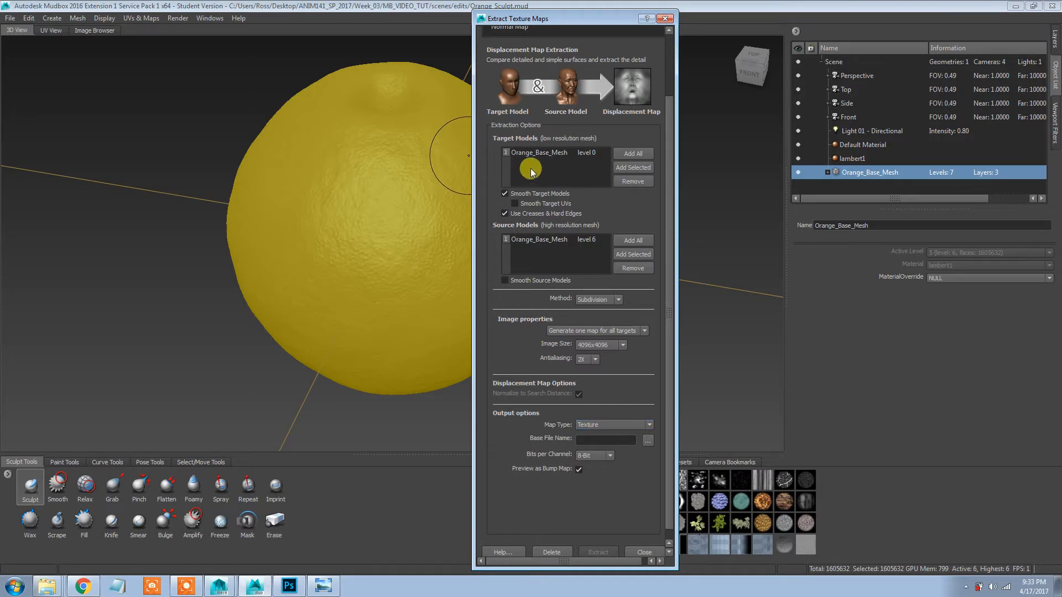
left_click_drag(572, 19, 592, 18)
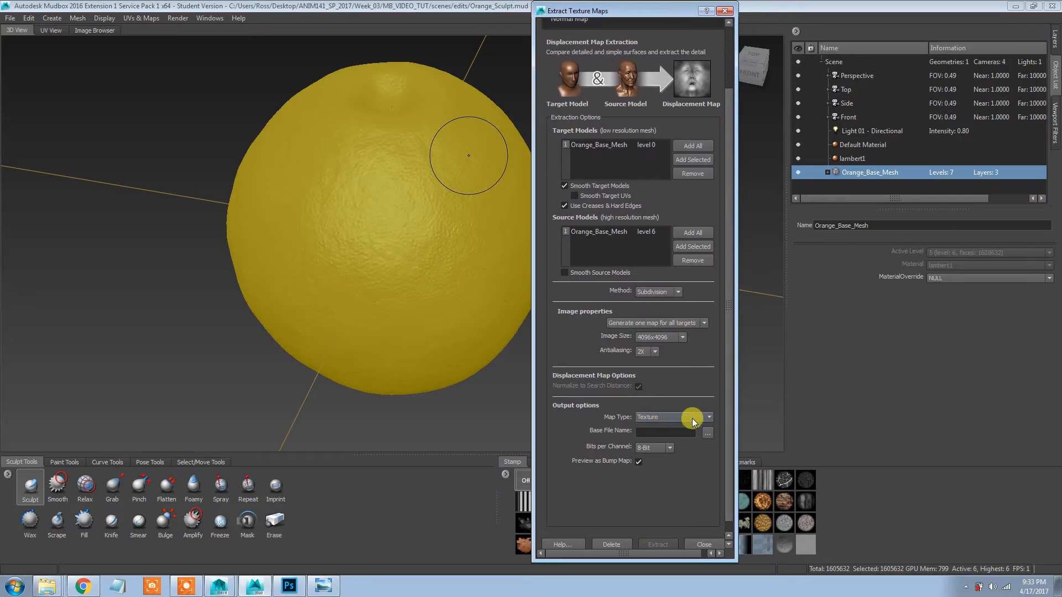
left_click(708, 416)
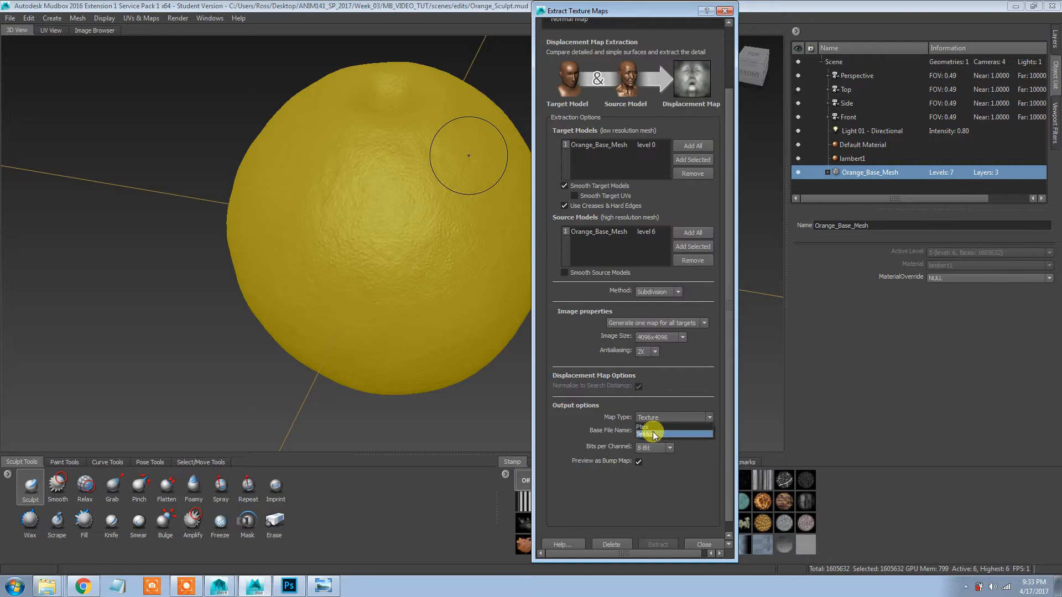
left_click(709, 431)
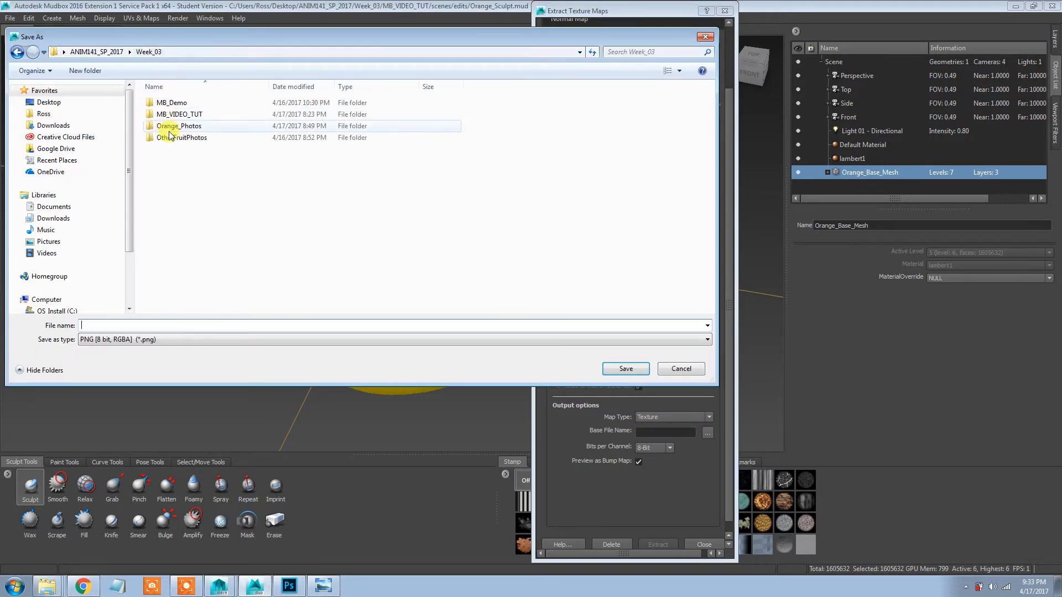
Save the displacement map as 32-bit OpenEXR Orange_DISP_01 in MB_VIDEO_TUT/sourceimages.
double_click(180, 114)
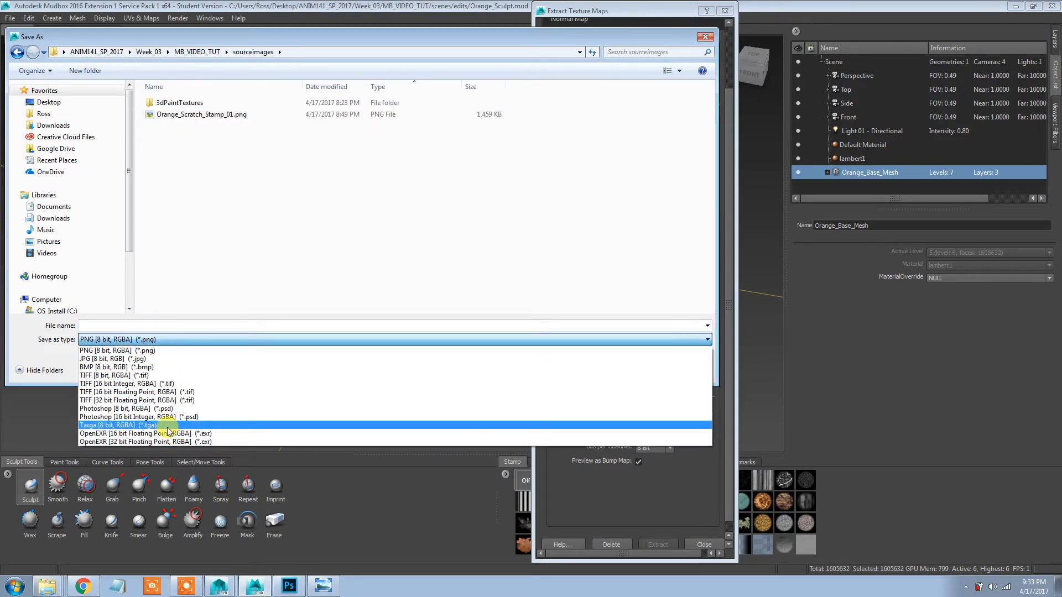
mouse_move(135, 417)
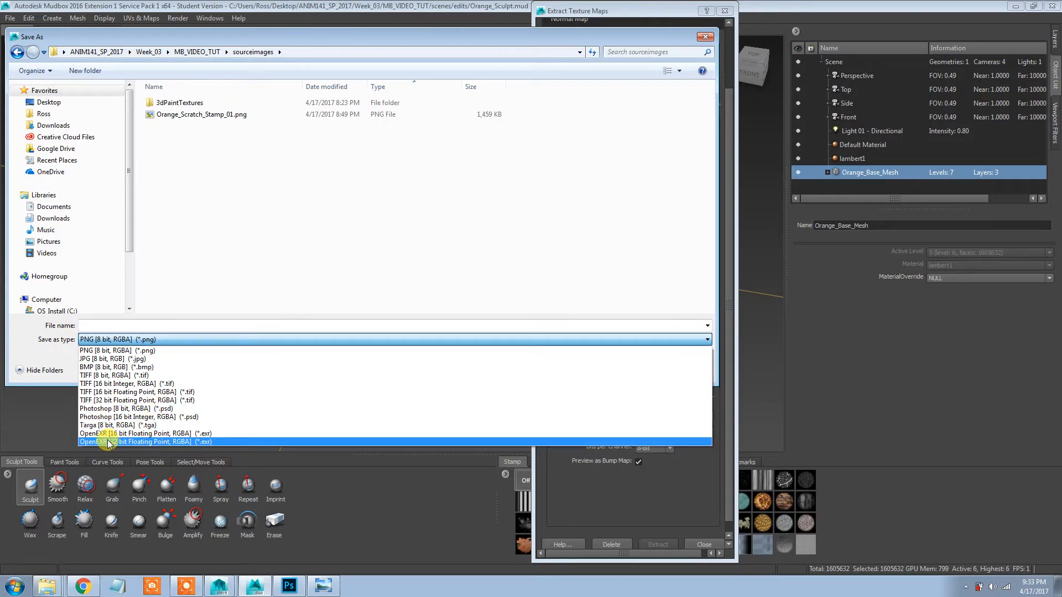
left_click(135, 441)
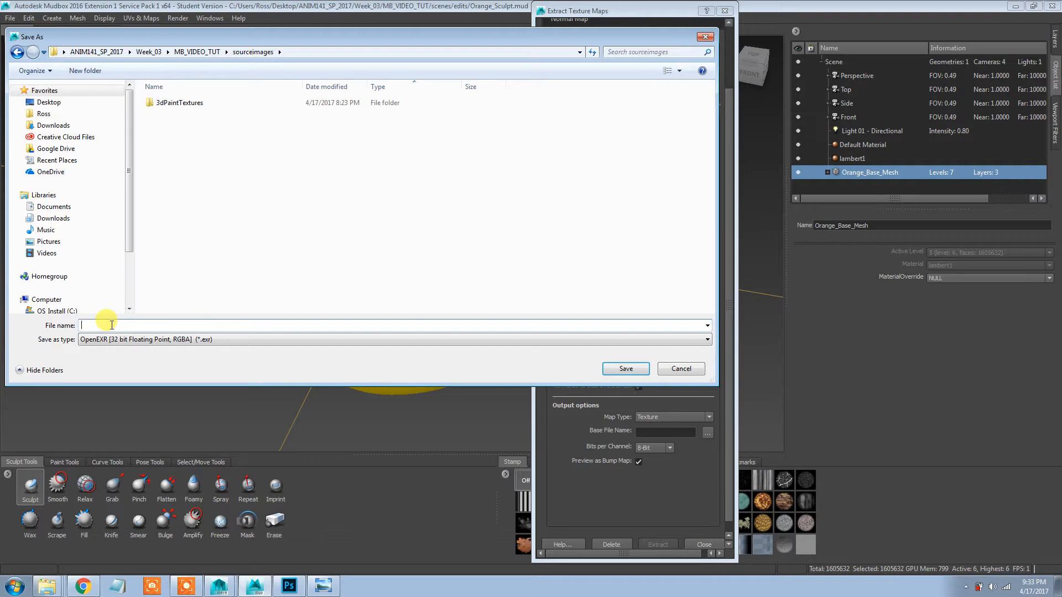
type("Orange_DISP_01")
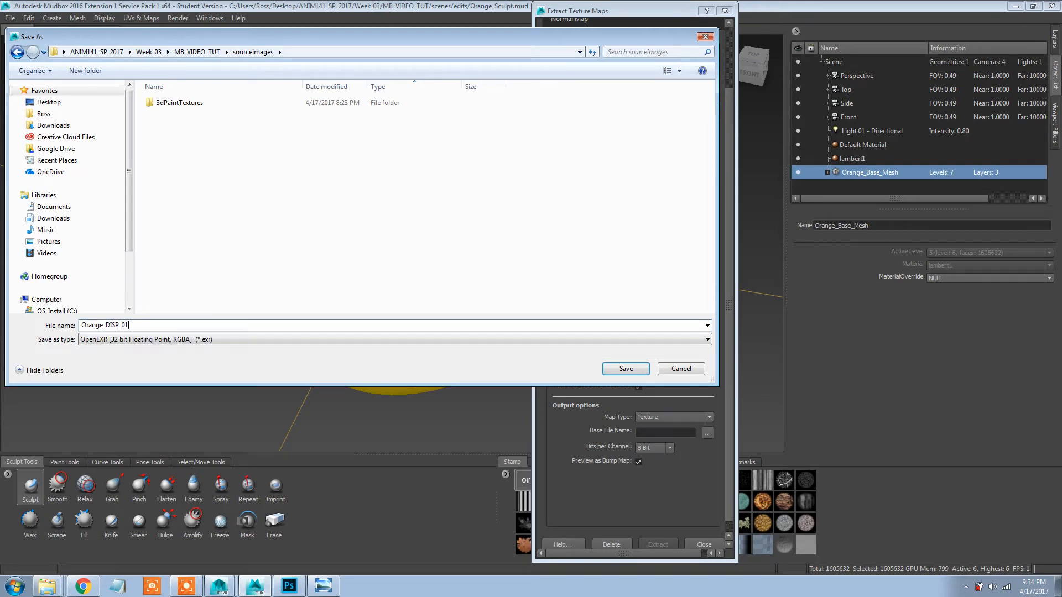
mouse_move(264, 324)
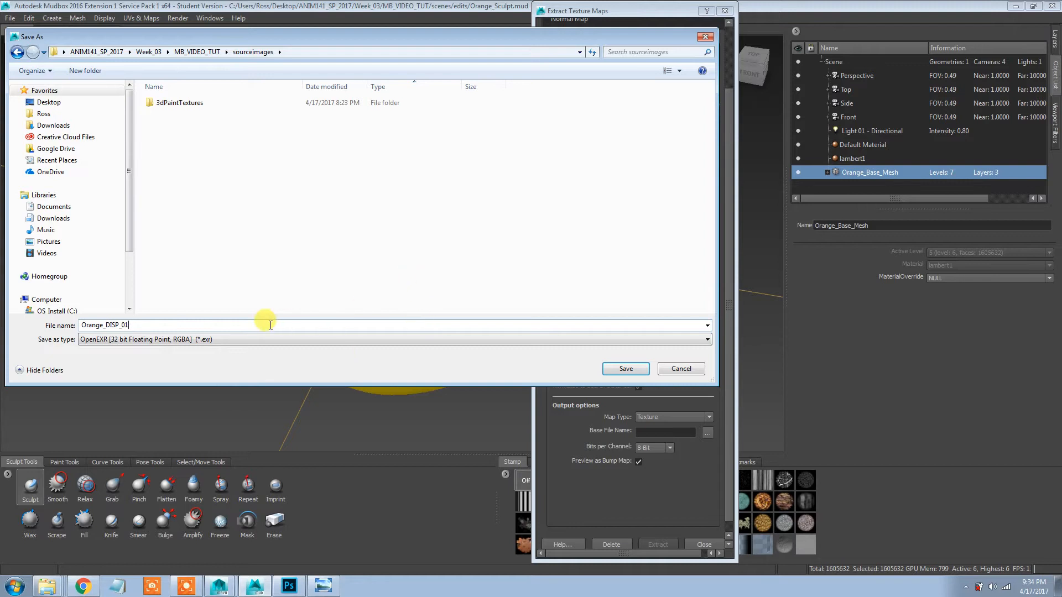
left_click(624, 369)
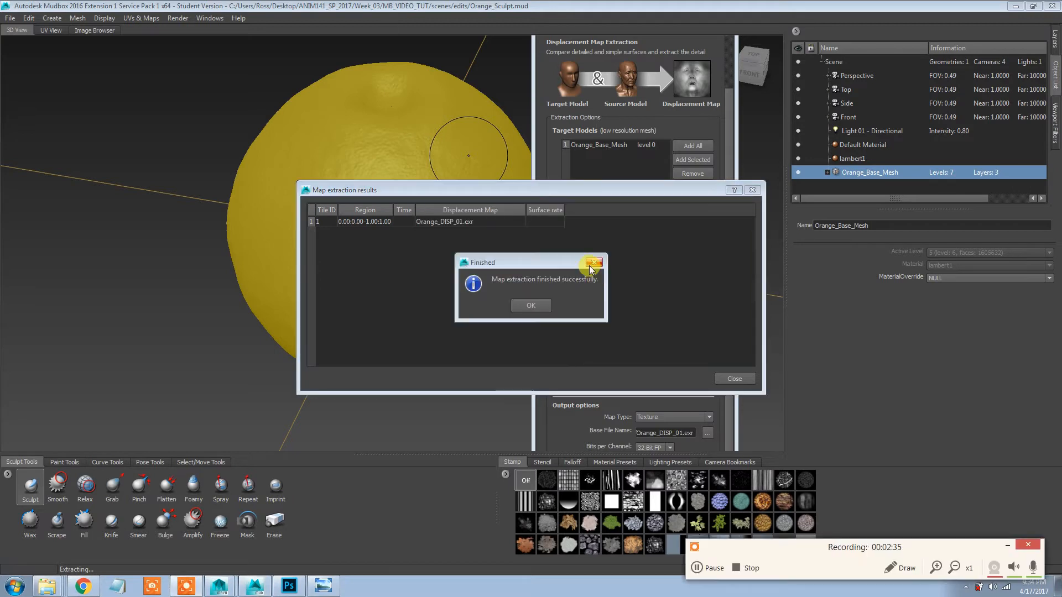
Dismiss the extraction success message and results, then orbit around the orange.
left_click(530, 304)
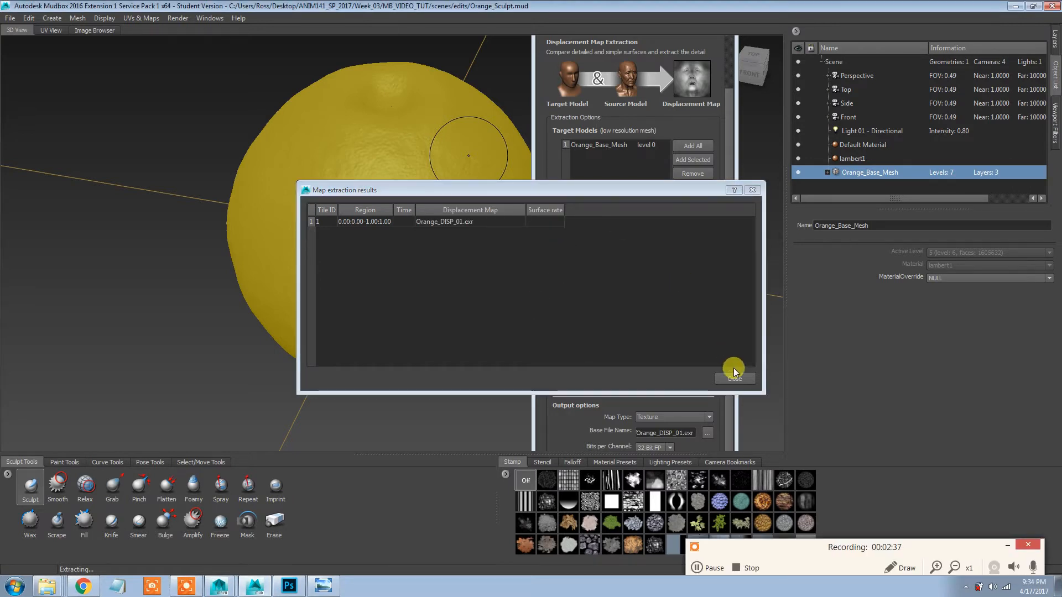
left_click(733, 377)
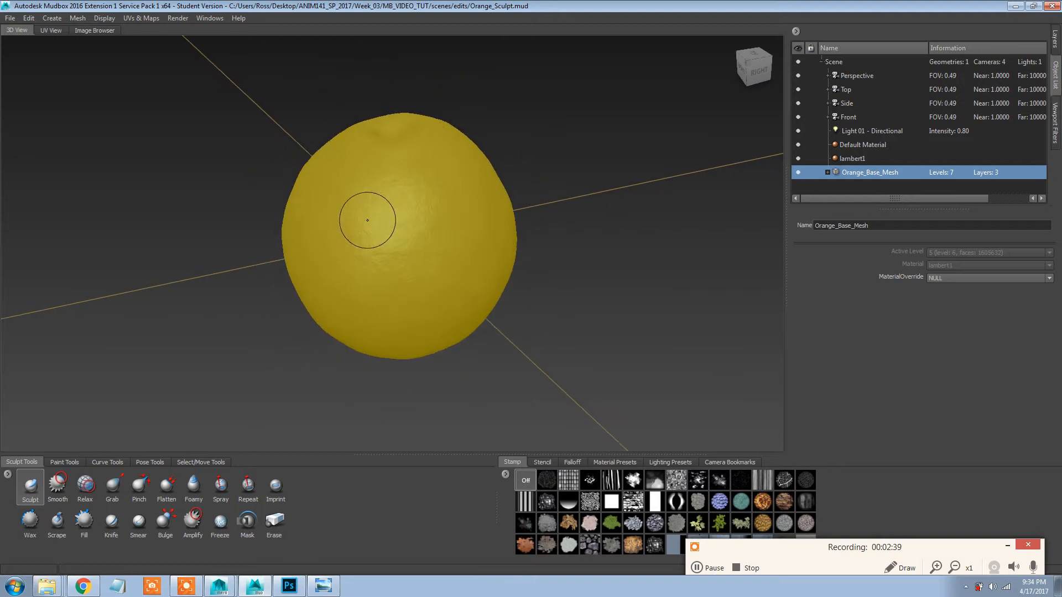
left_click_drag(366, 220, 504, 240)
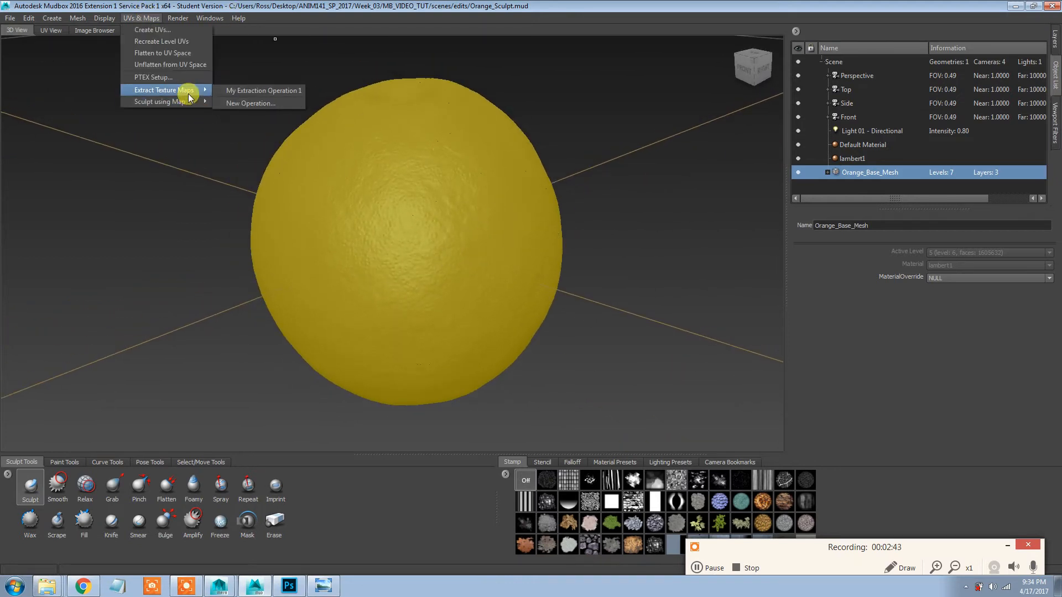
Reopen the extraction operation as a normal map with target and source models selected.
left_click(253, 103)
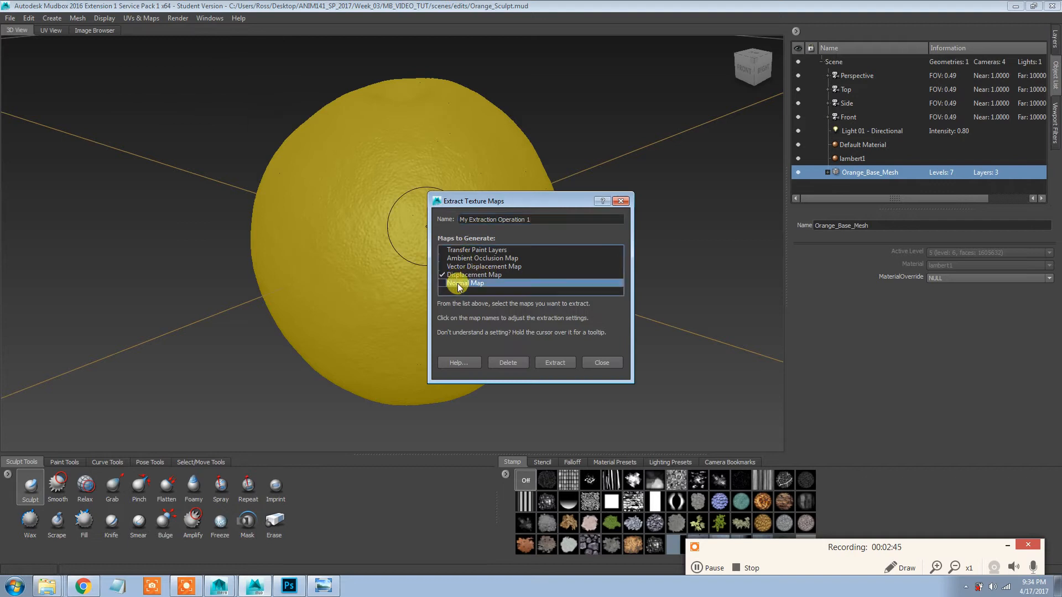
left_click(466, 283)
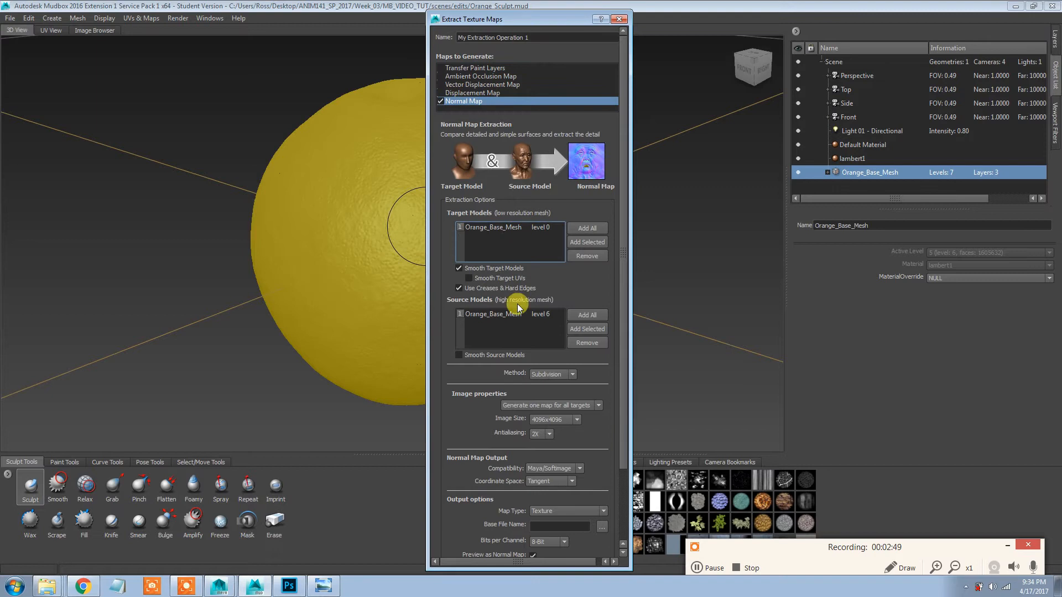
left_click(506, 314)
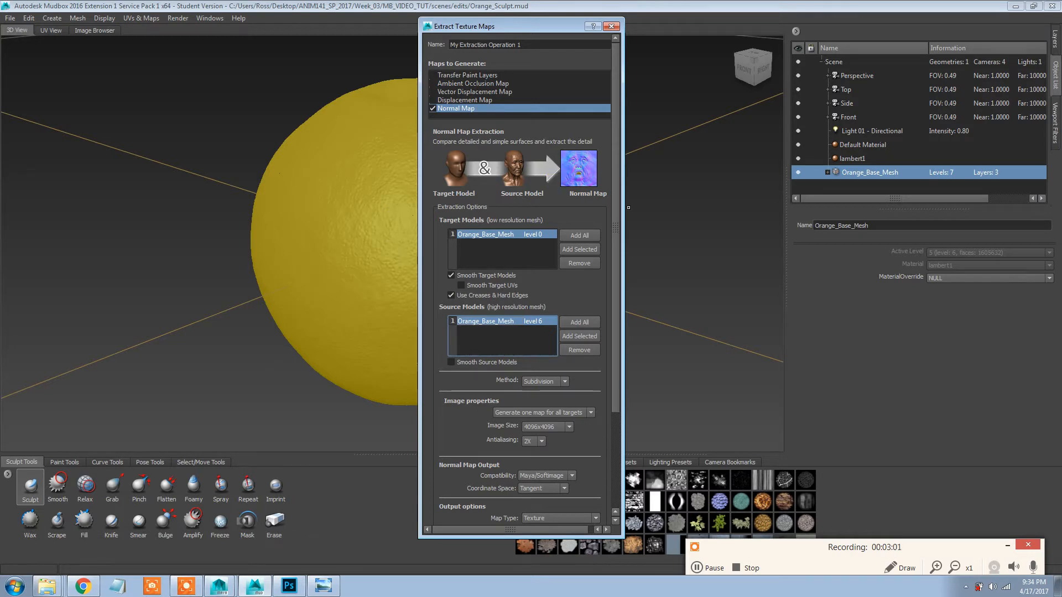
Set the normal map to 2048x2048 with Maya/Softimage compatibility and browse for its file.
scroll("down", 3)
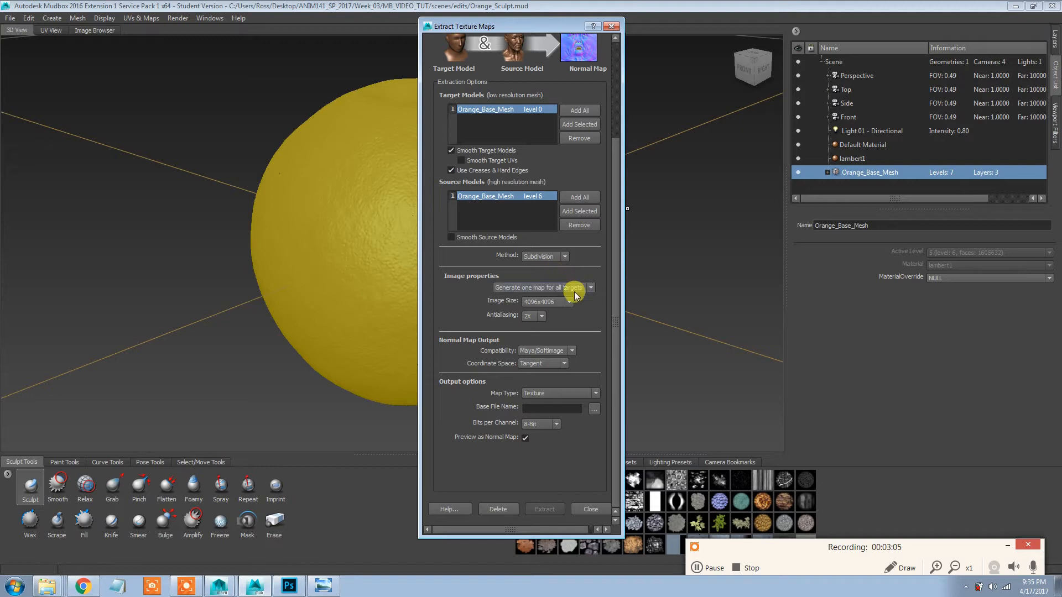
left_click(569, 301)
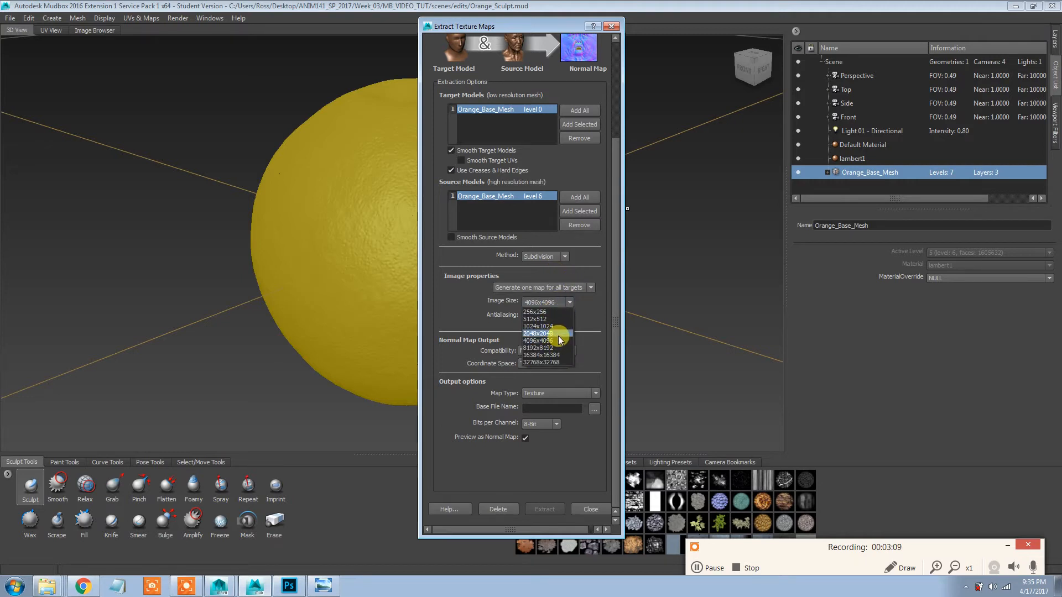
left_click(536, 333)
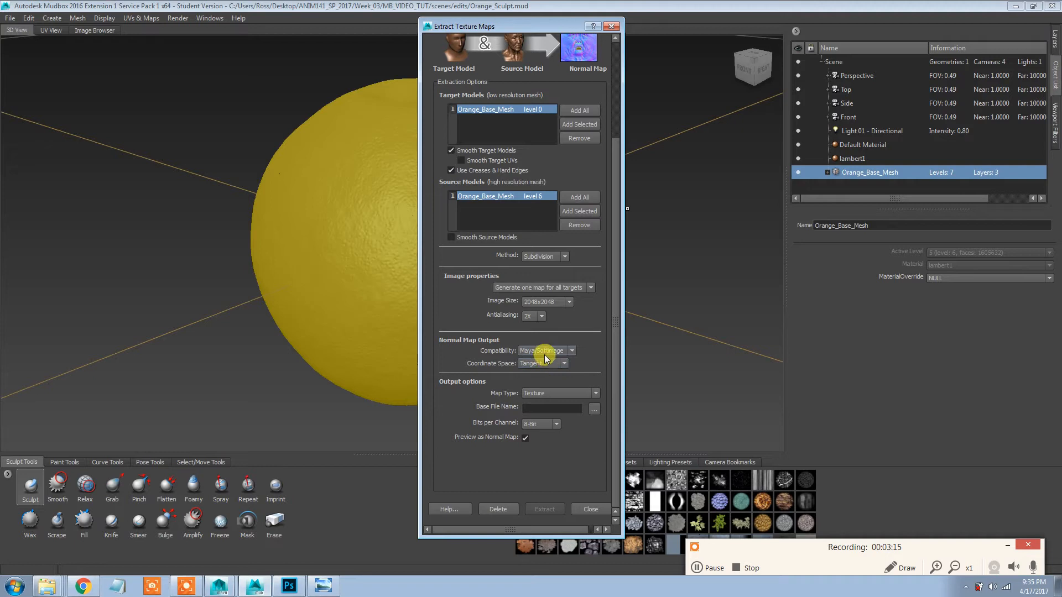
left_click(563, 363)
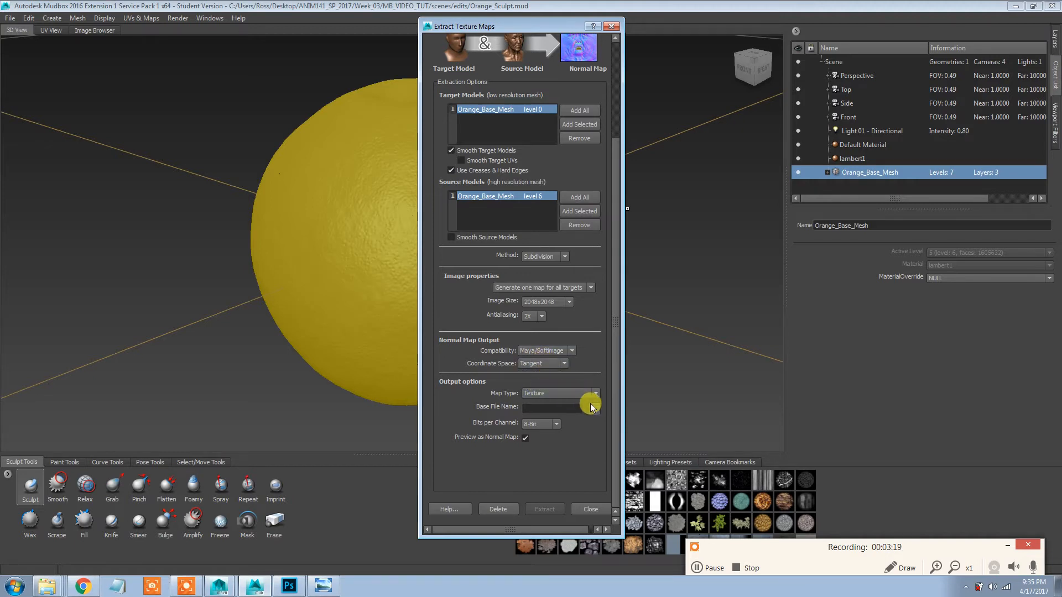
left_click(594, 407)
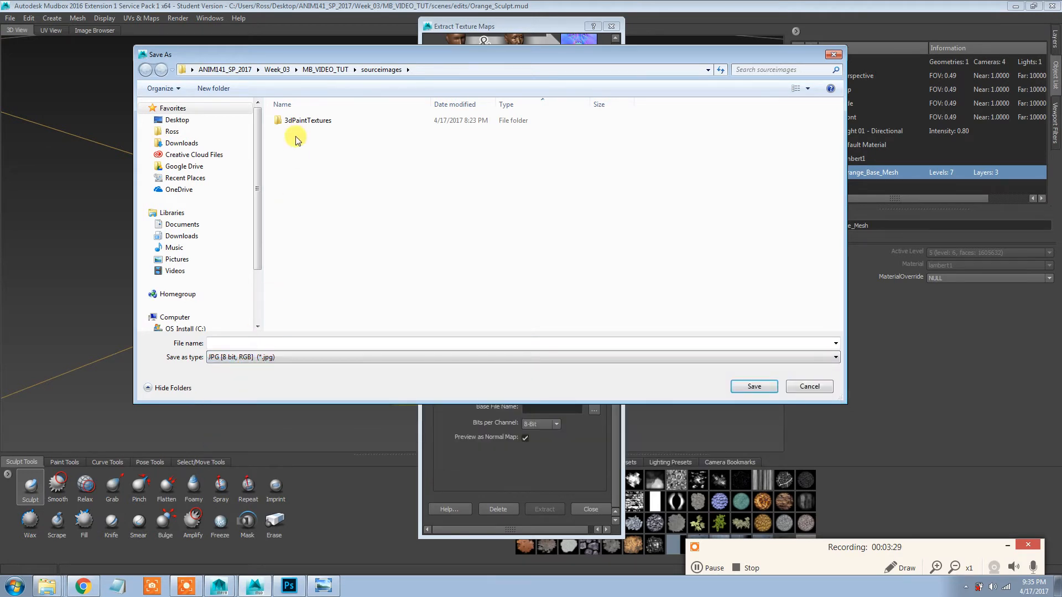
Name the normal map Orange_NORM_01, disable Preview as Normal Map, and extract it.
left_click(265, 343)
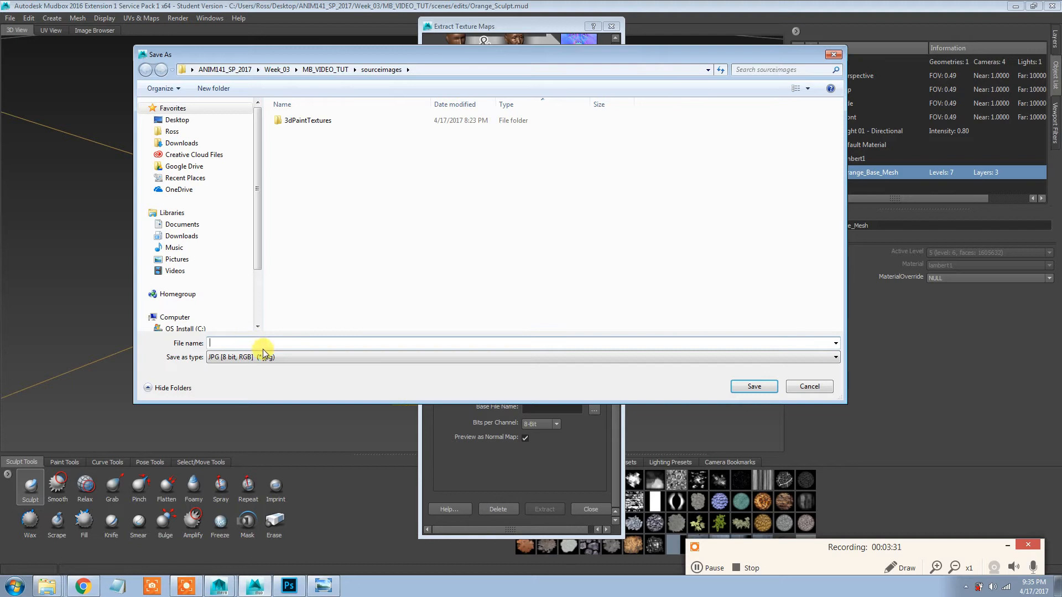
type("Oran")
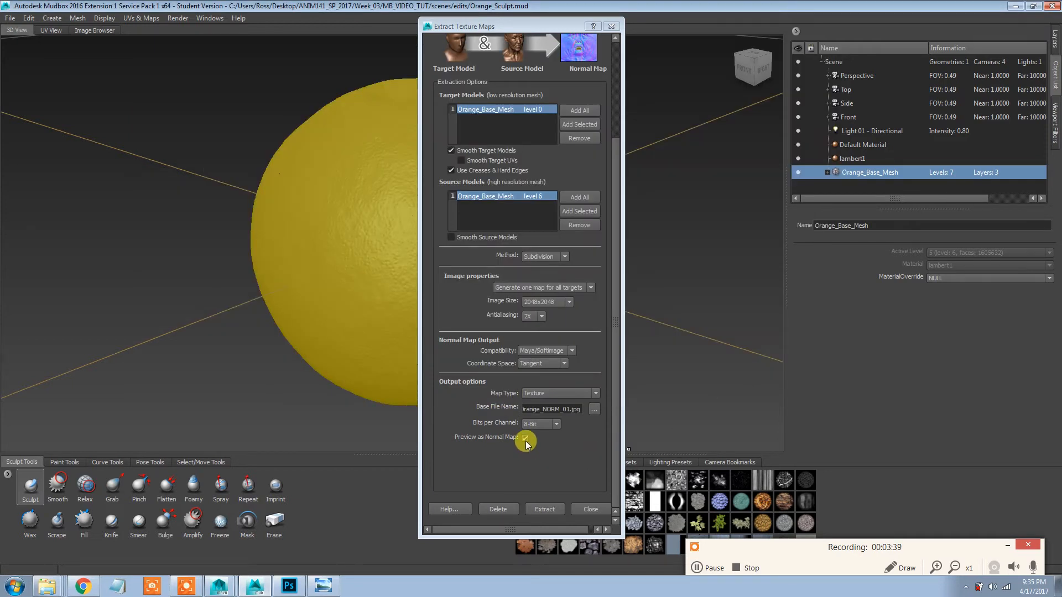
left_click(525, 438)
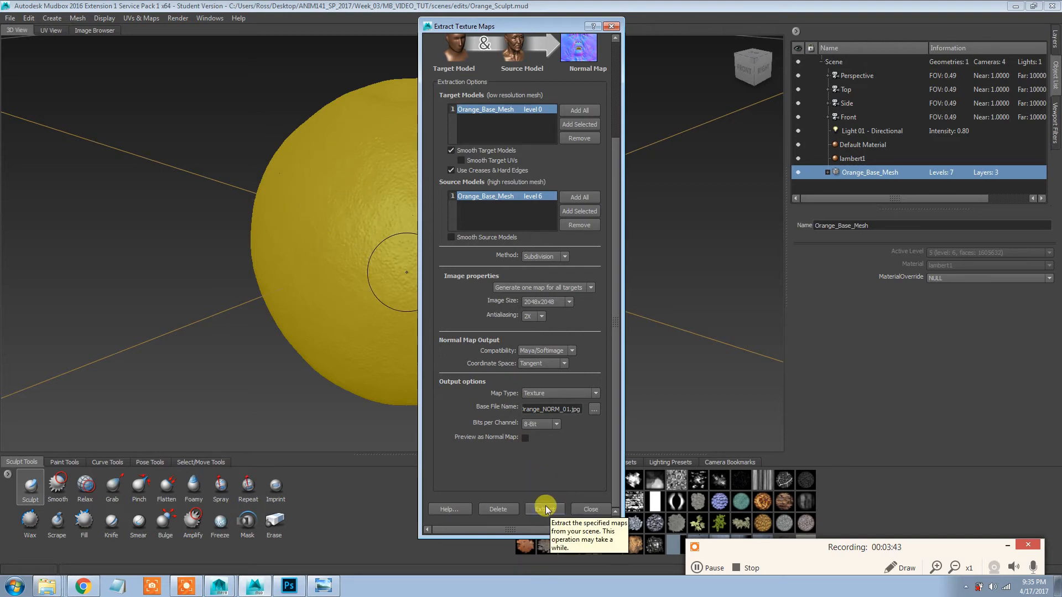
left_click(544, 509)
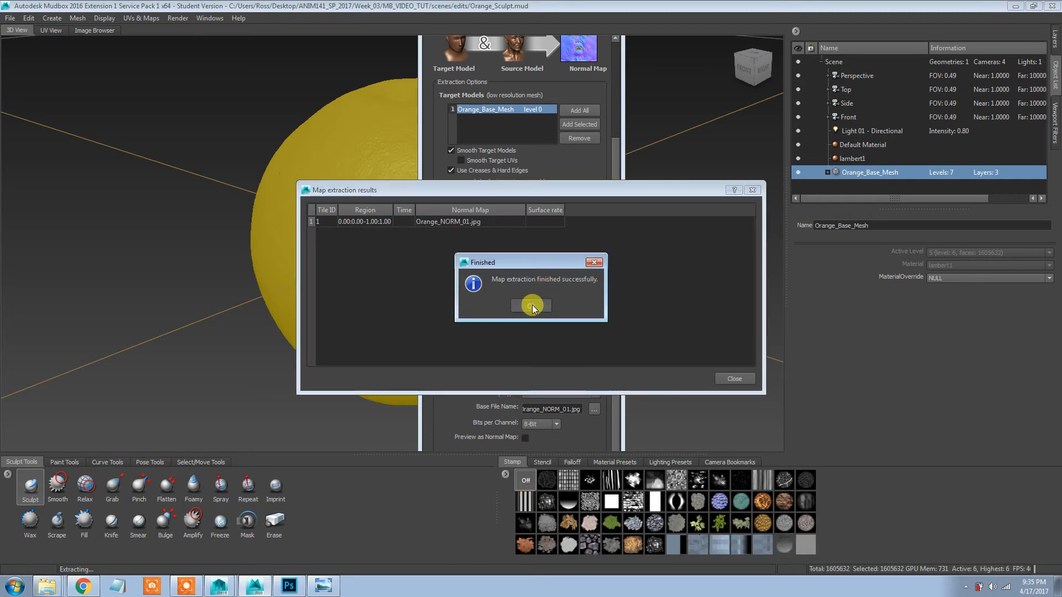
Acknowledge the finished Orange_NORM_01.jpg extraction message.
left_click(531, 305)
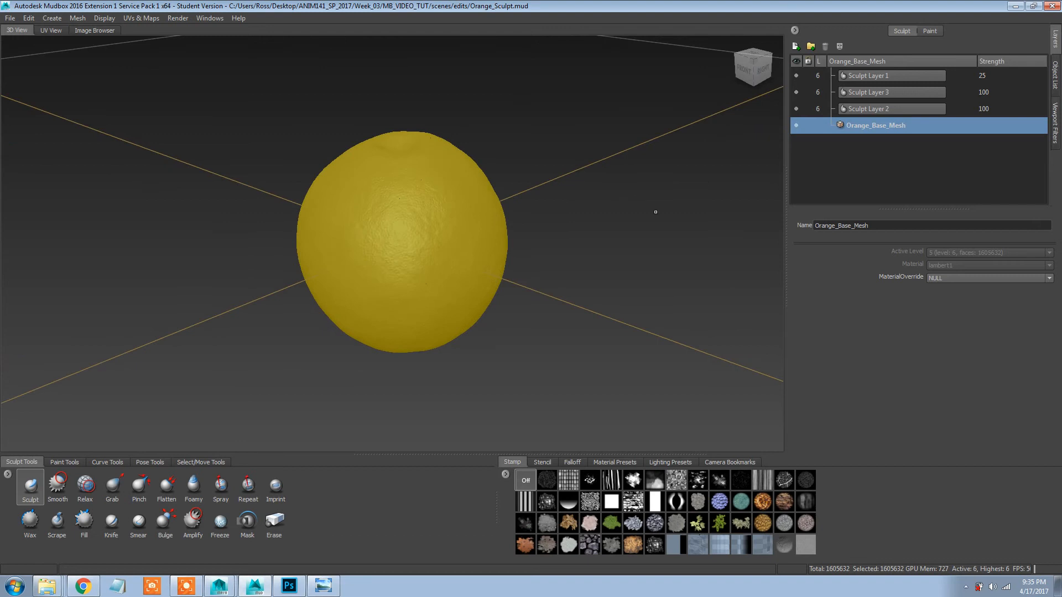
mouse_move(500, 239)
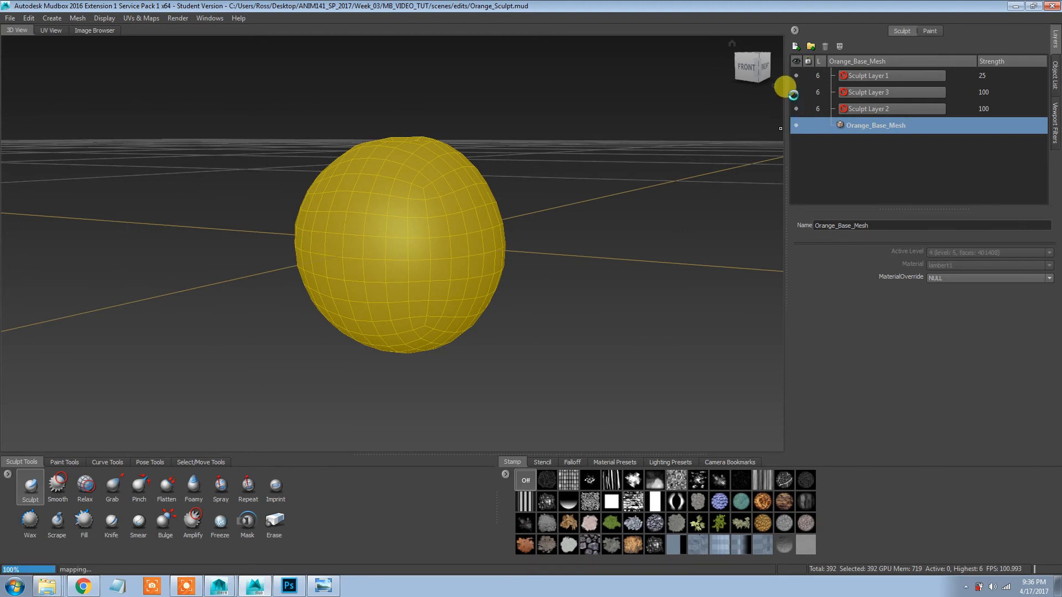
Toggle the sculpt layers' visibility to compare detail, leaving Sculpt Layer 1 shown.
left_click(796, 109)
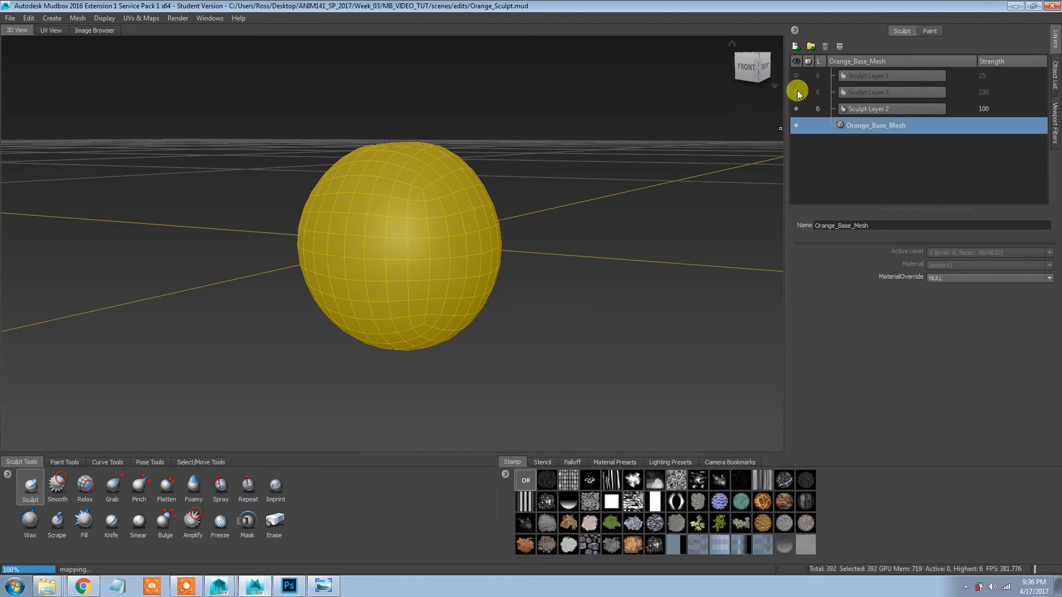
left_click(796, 75)
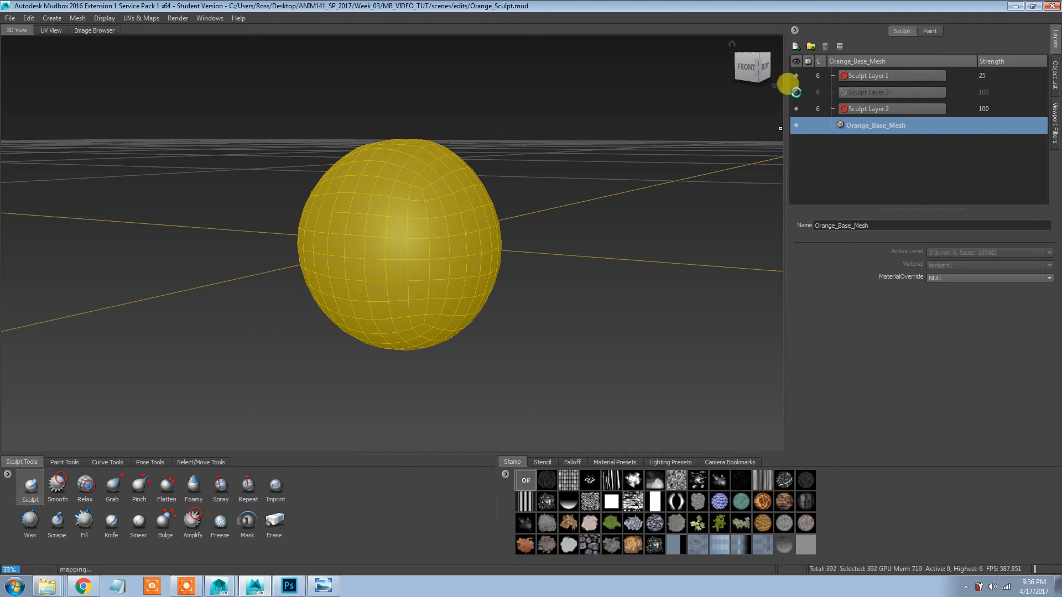
left_click(797, 92)
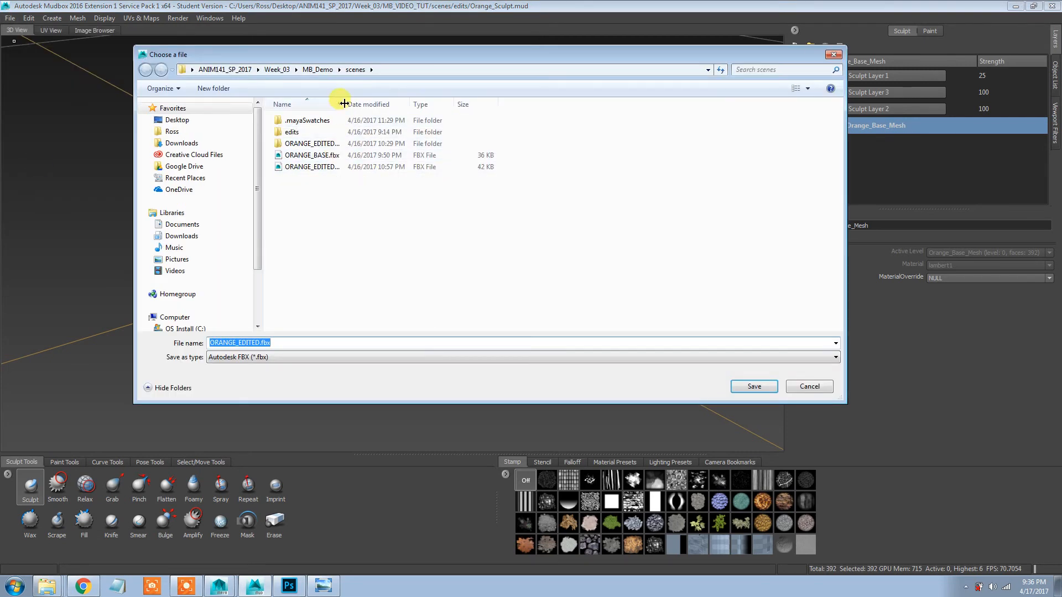
Export the mesh as Orange_Sculpt_Mesh_Export.fbx into scenes/Orange_Exports and switch to Maya.
left_click(145, 69)
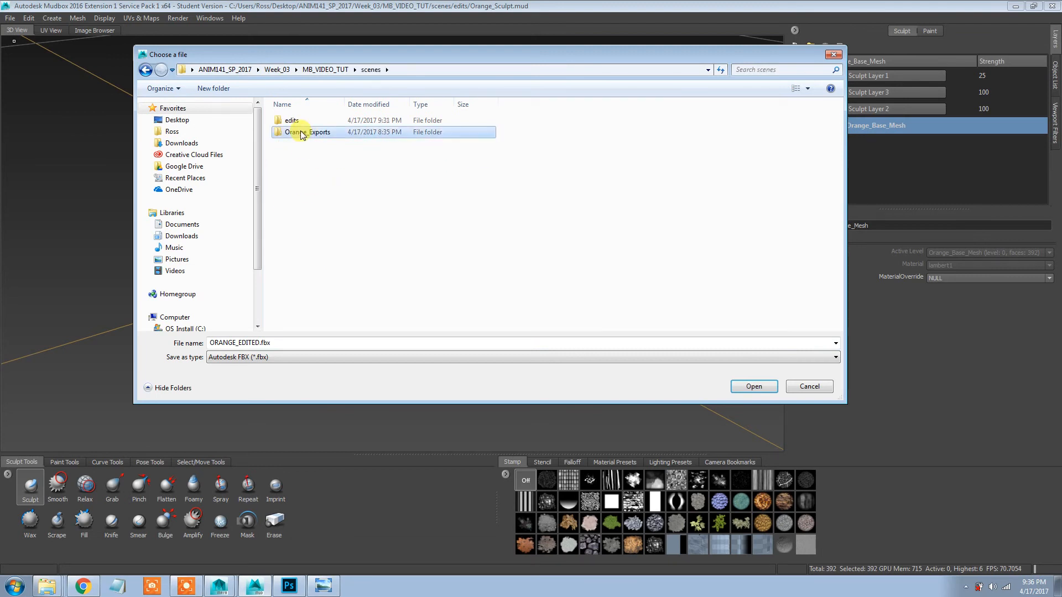
double_click(306, 131)
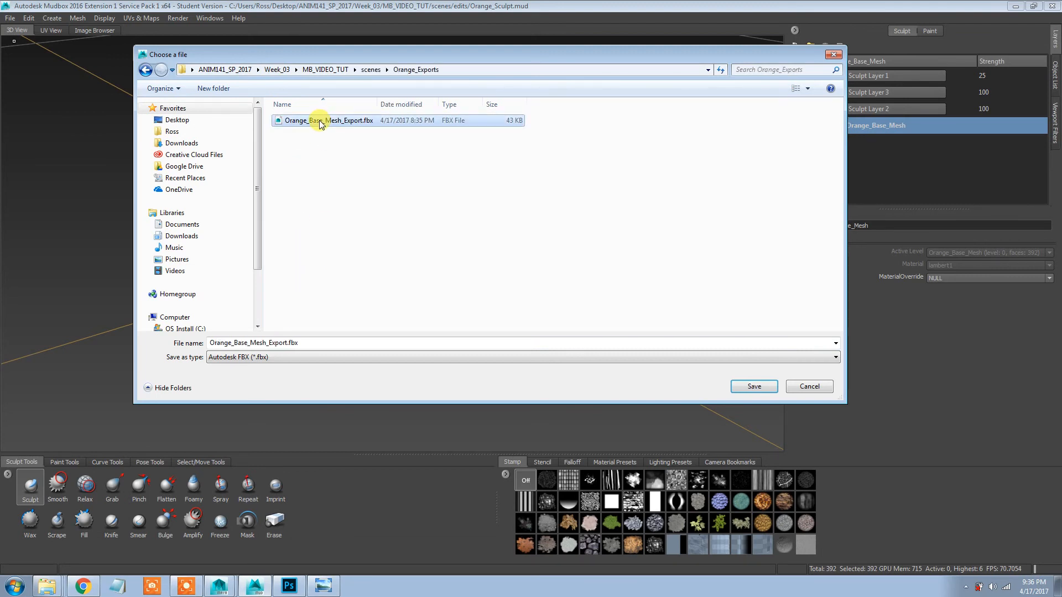
double_click(230, 343)
type("Sculpt")
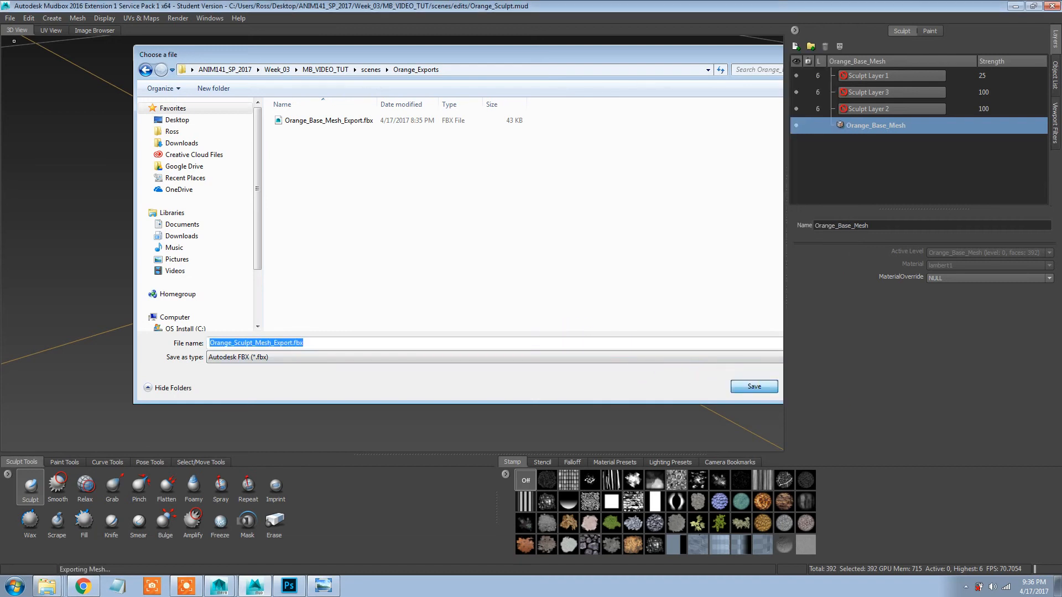
left_click(753, 386)
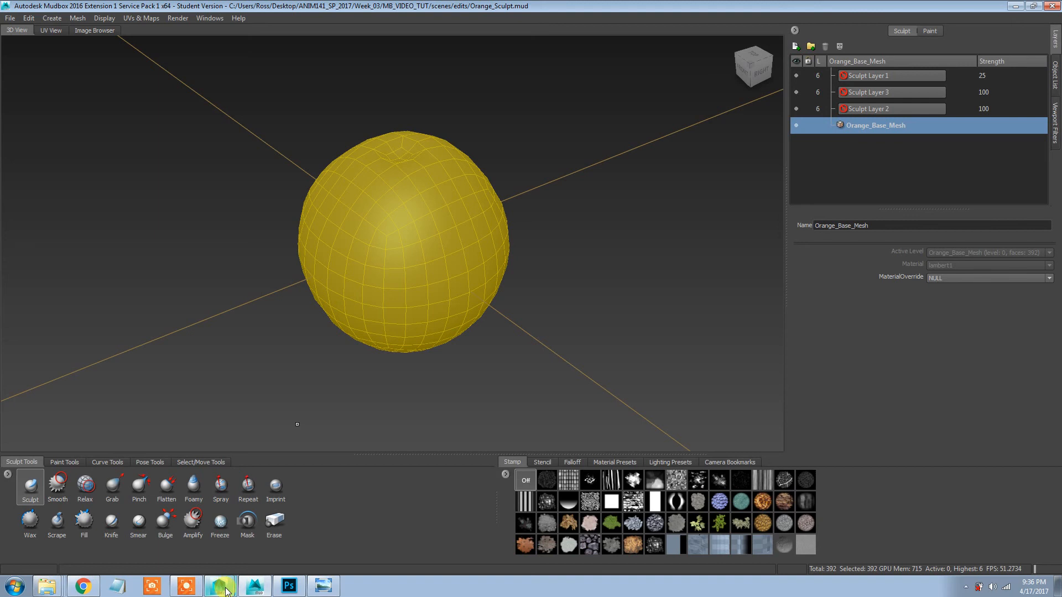
left_click(217, 585)
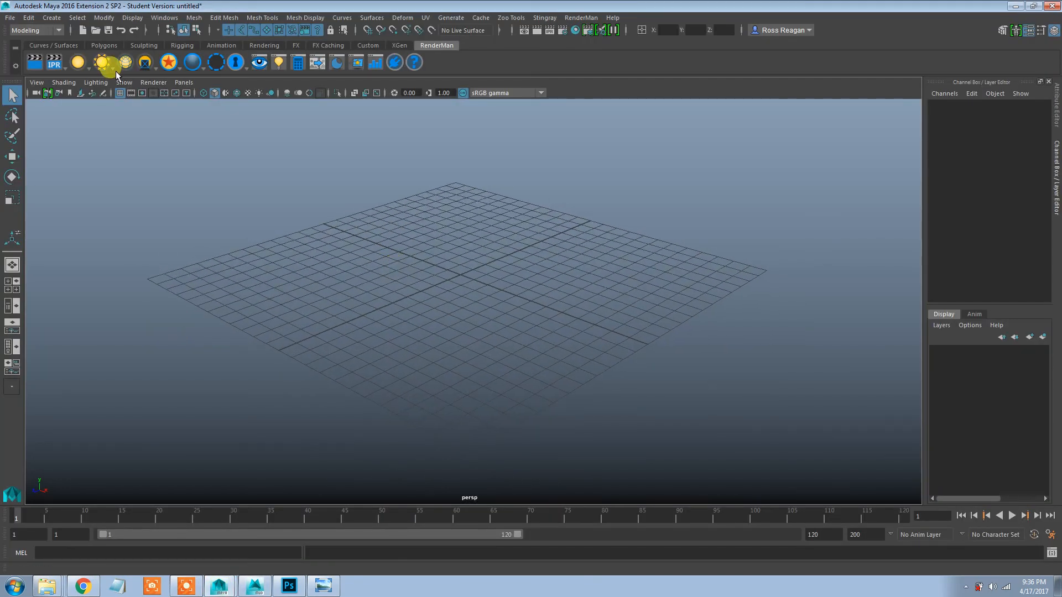
Import Orange_Sculpt_Mesh_Export.fbx from Orange_Exports into the empty Maya scene.
left_click(10, 17)
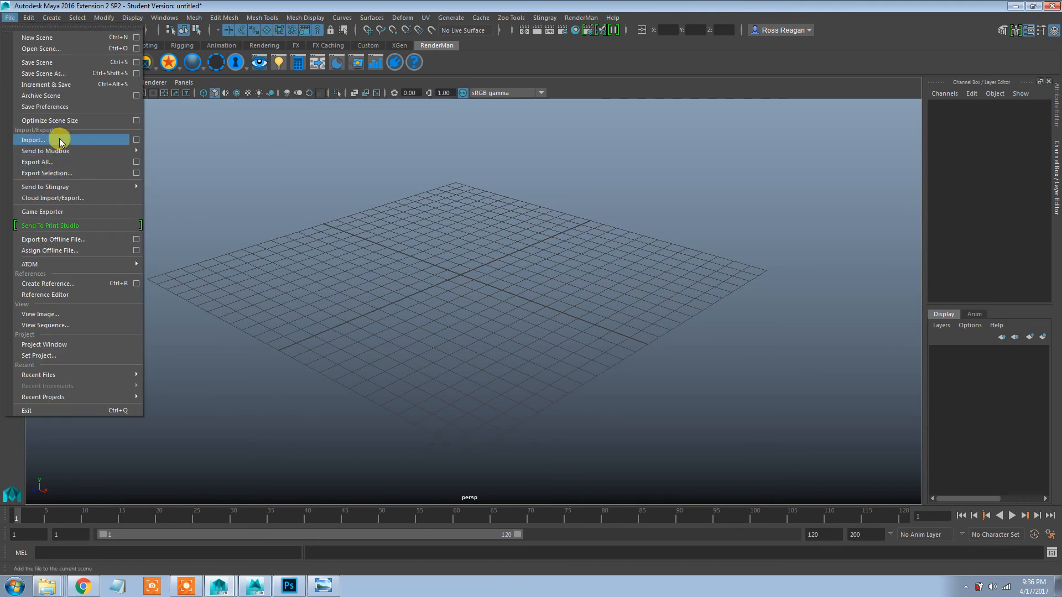
left_click(32, 140)
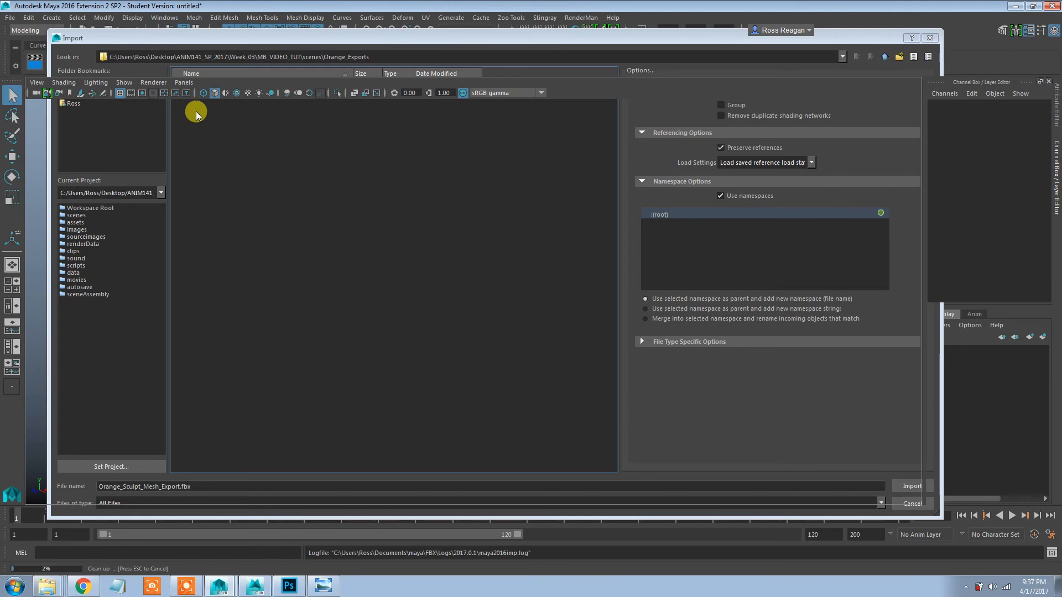
left_click(911, 485)
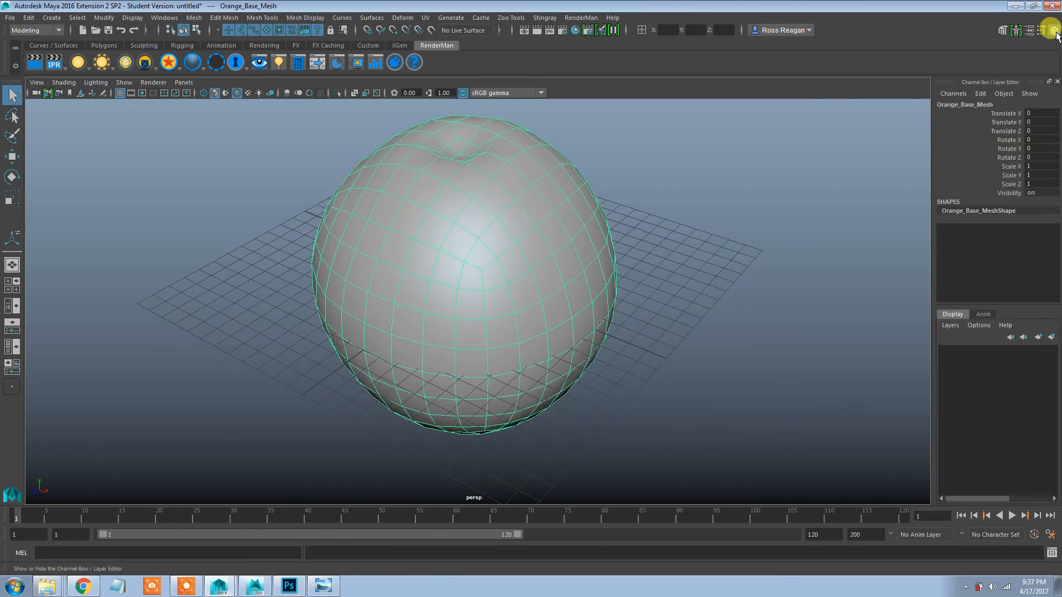
Assign a new RenderMan PxrSurface material (PxrSurface1) to the orange mesh, then orbit to inspect.
left_click(1040, 29)
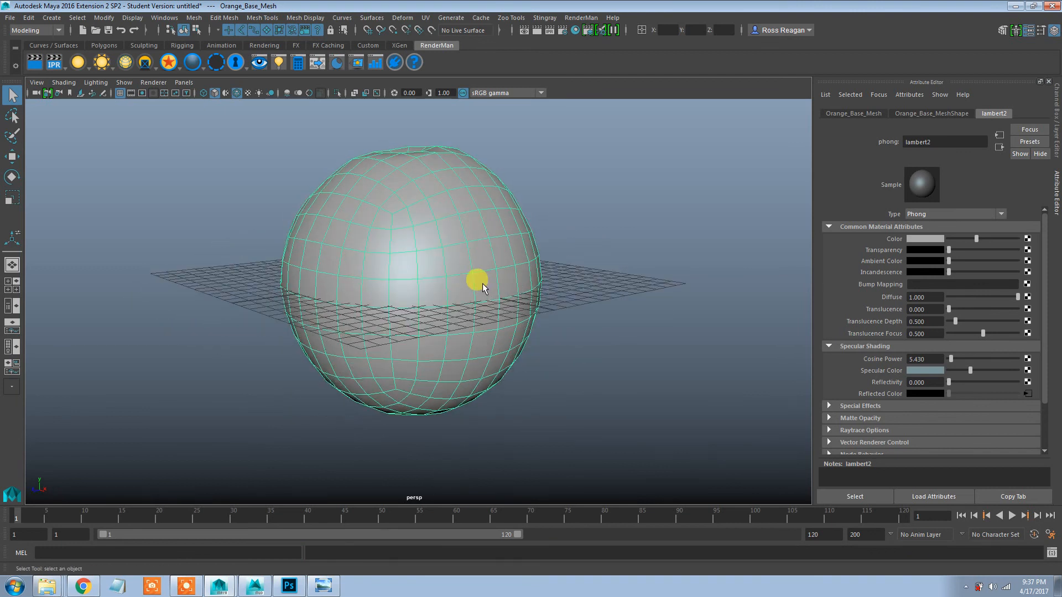
right_click(482, 284)
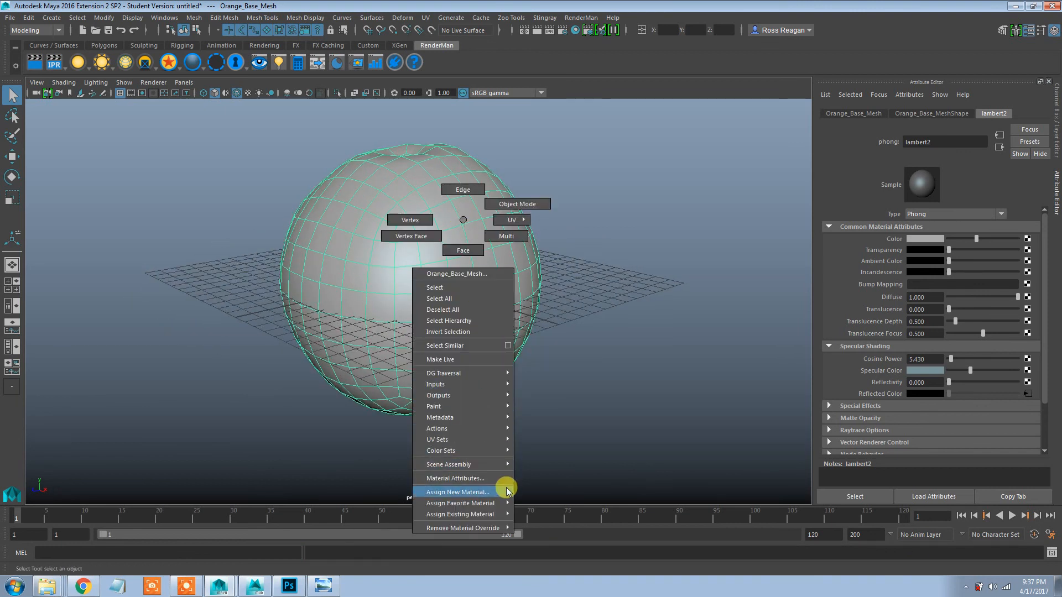
left_click(458, 492)
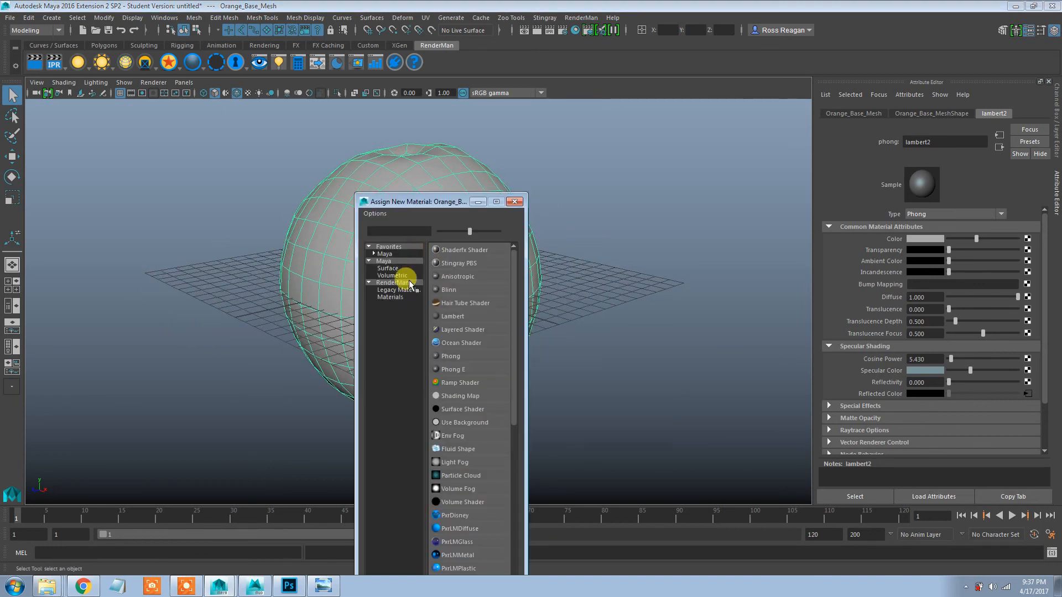
left_click(391, 297)
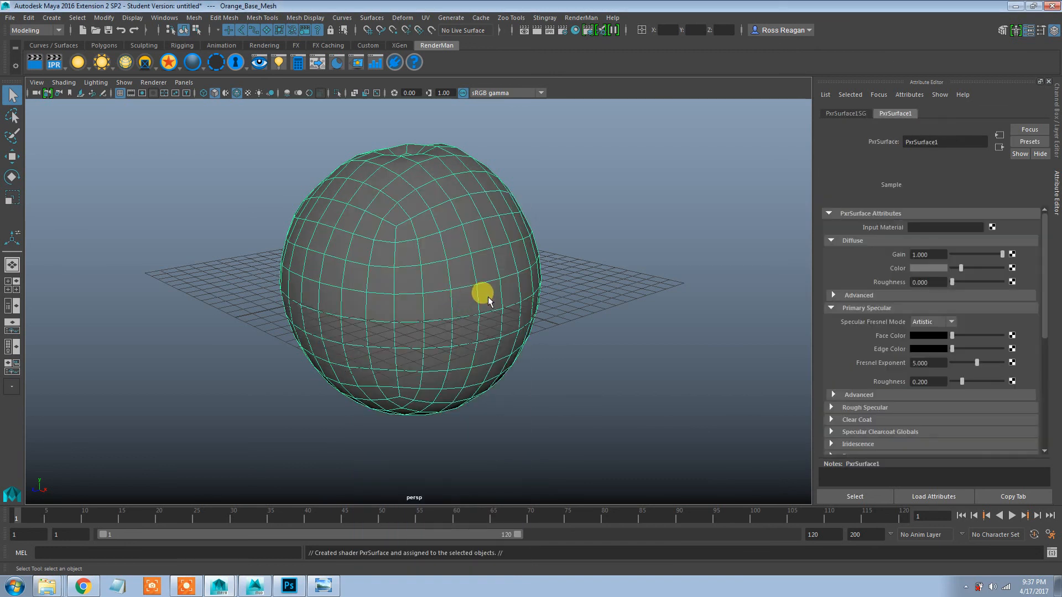
left_click_drag(488, 302, 501, 298)
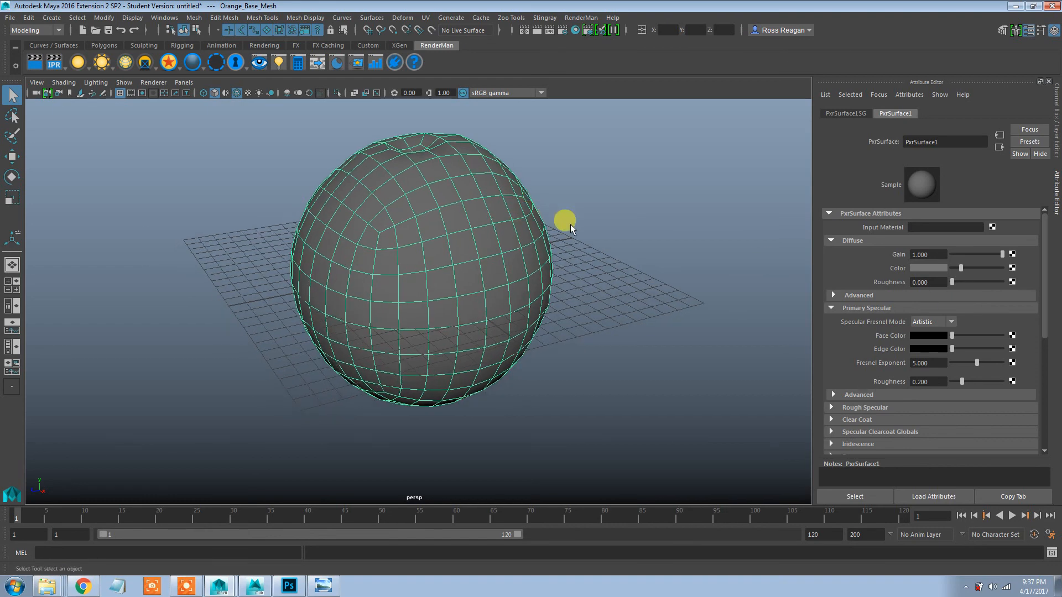
left_click_drag(565, 220, 554, 276)
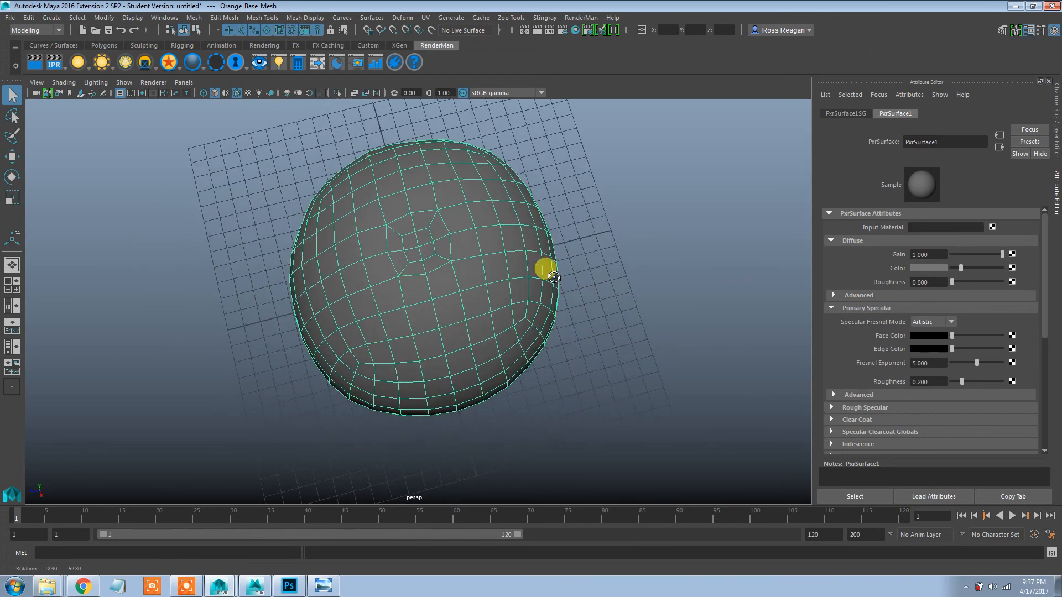